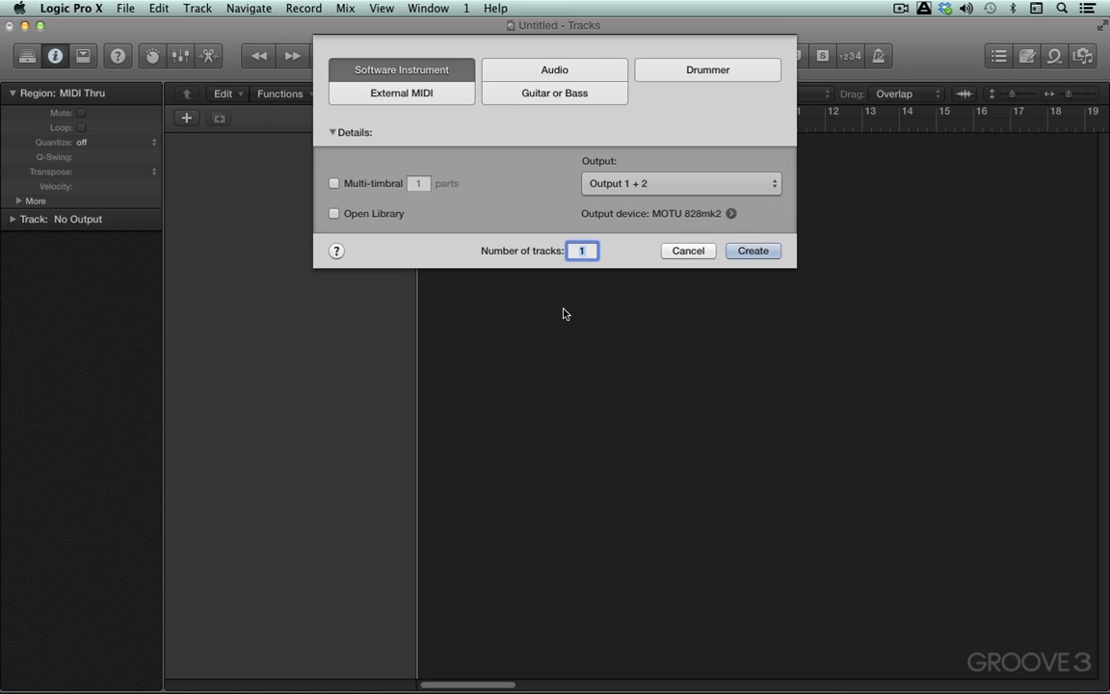
{"action": "mouse_move", "coordinate": [554, 307]}
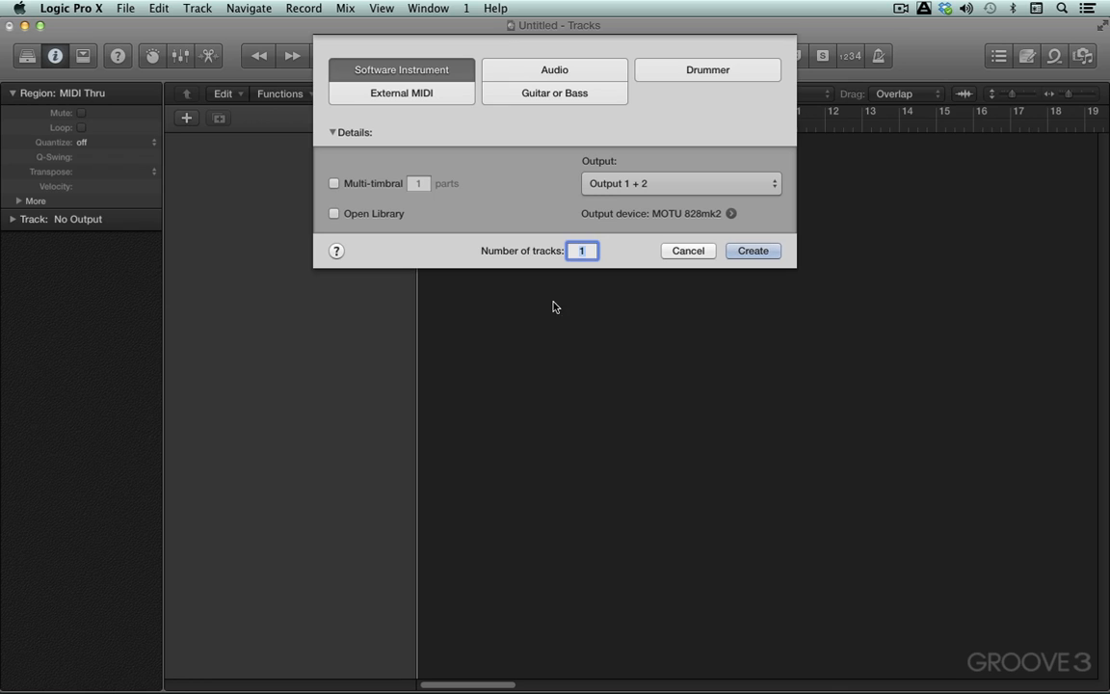
{"action": "mouse_move", "coordinate": [241, 312]}
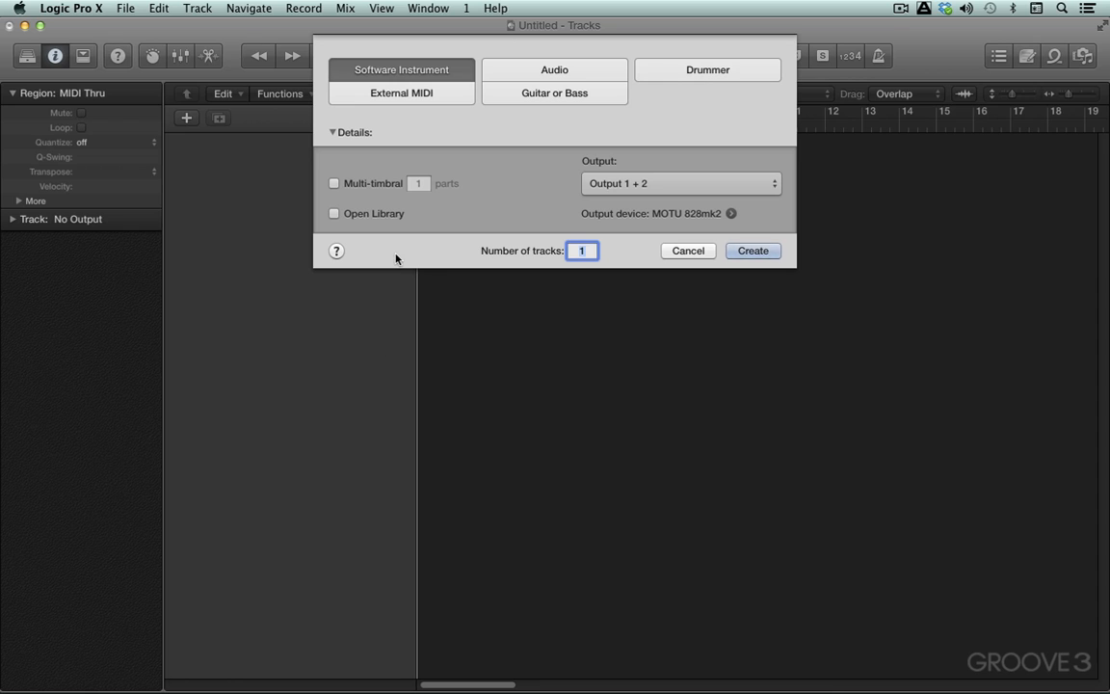
{"action": "mouse_move", "coordinate": [335, 174]}
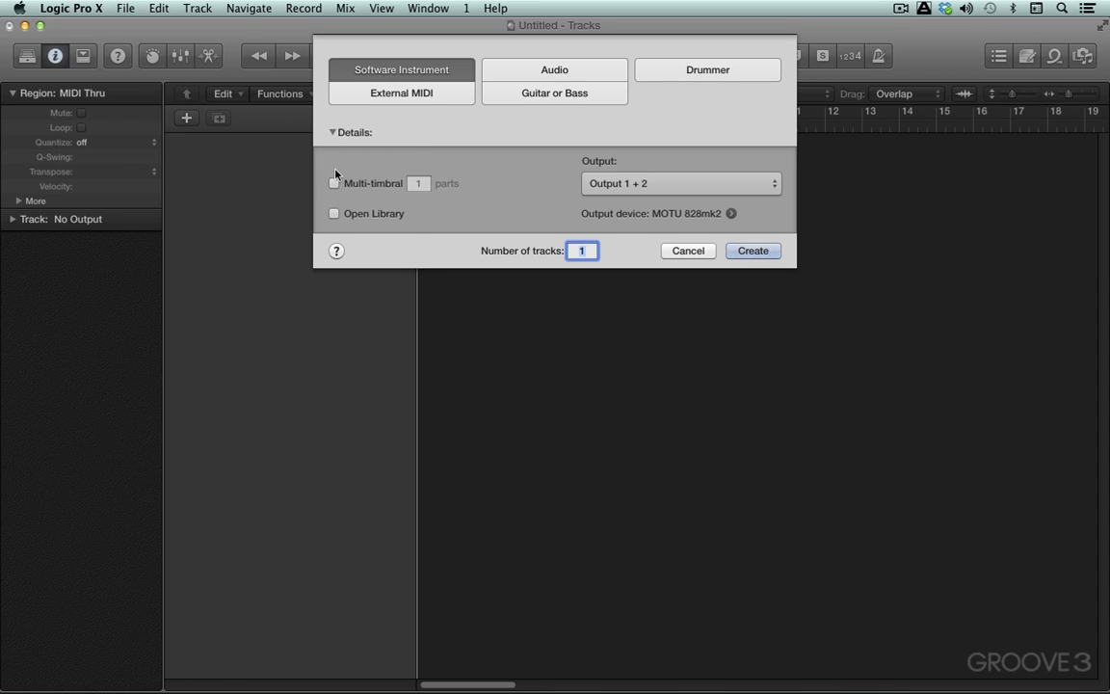
- Create a Software Instrument track with Multi-timbral ticked, producing Inst 1
{"action": "left_click", "coordinate": [335, 184]}
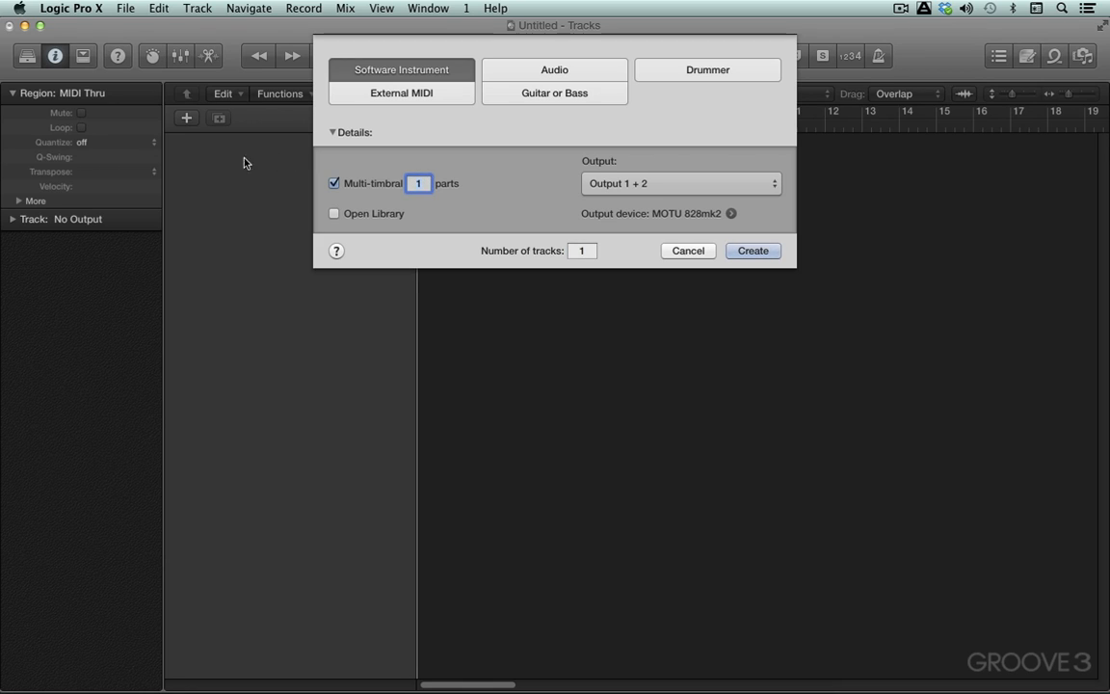
{"action": "mouse_move", "coordinate": [237, 185]}
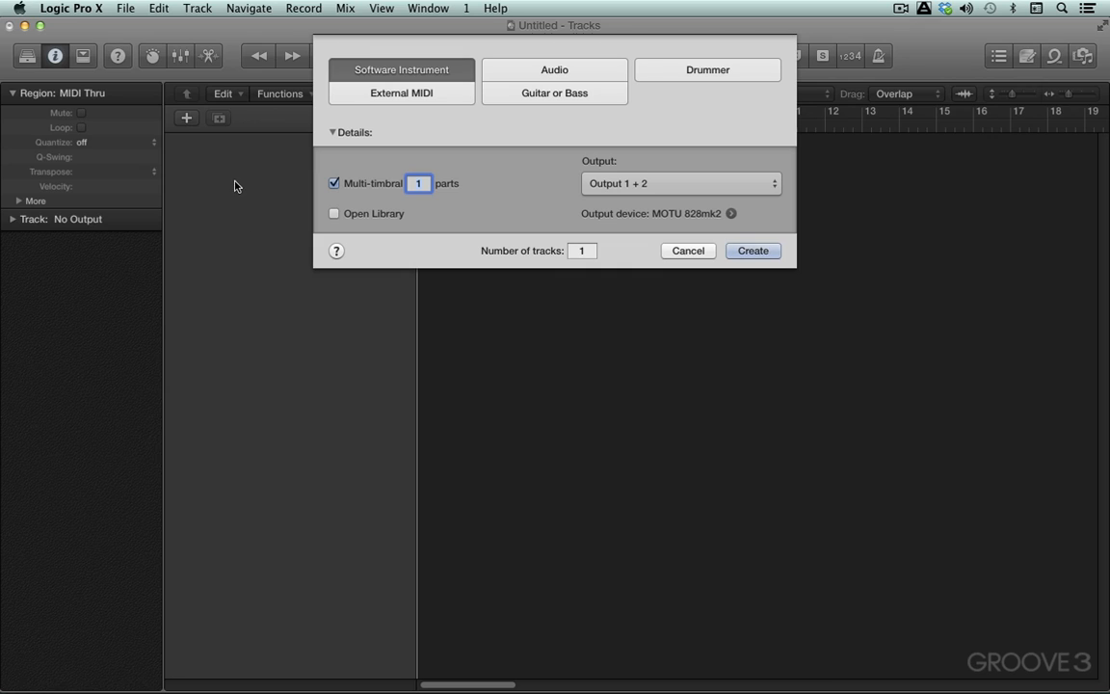
{"action": "mouse_move", "coordinate": [243, 283]}
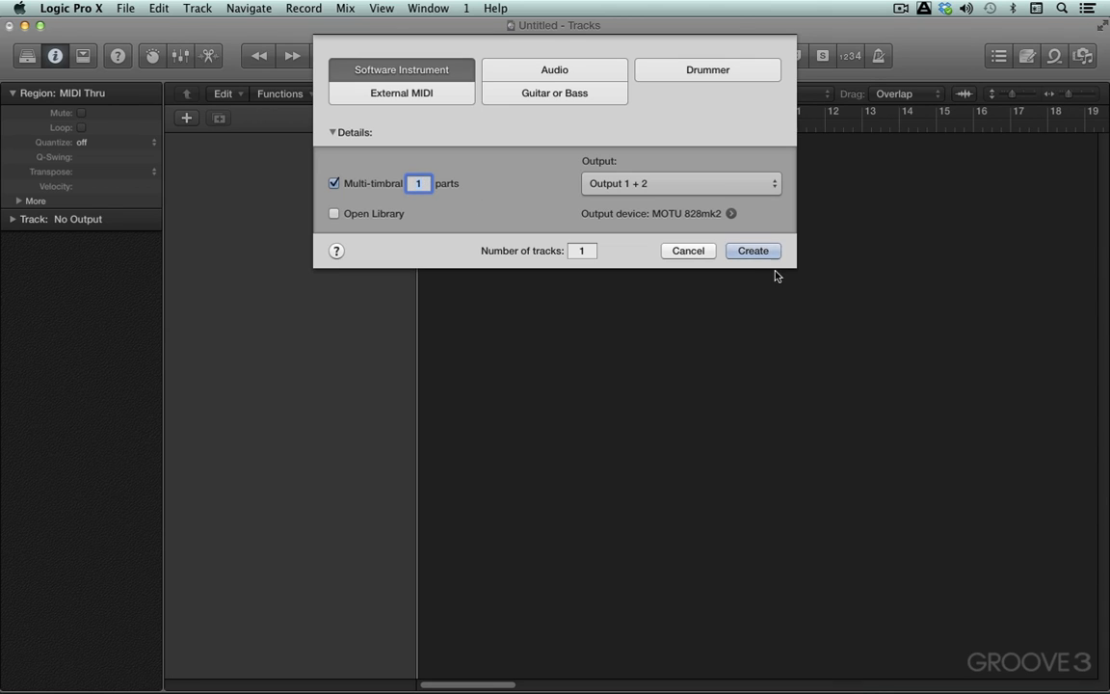
{"action": "left_click", "coordinate": [753, 250]}
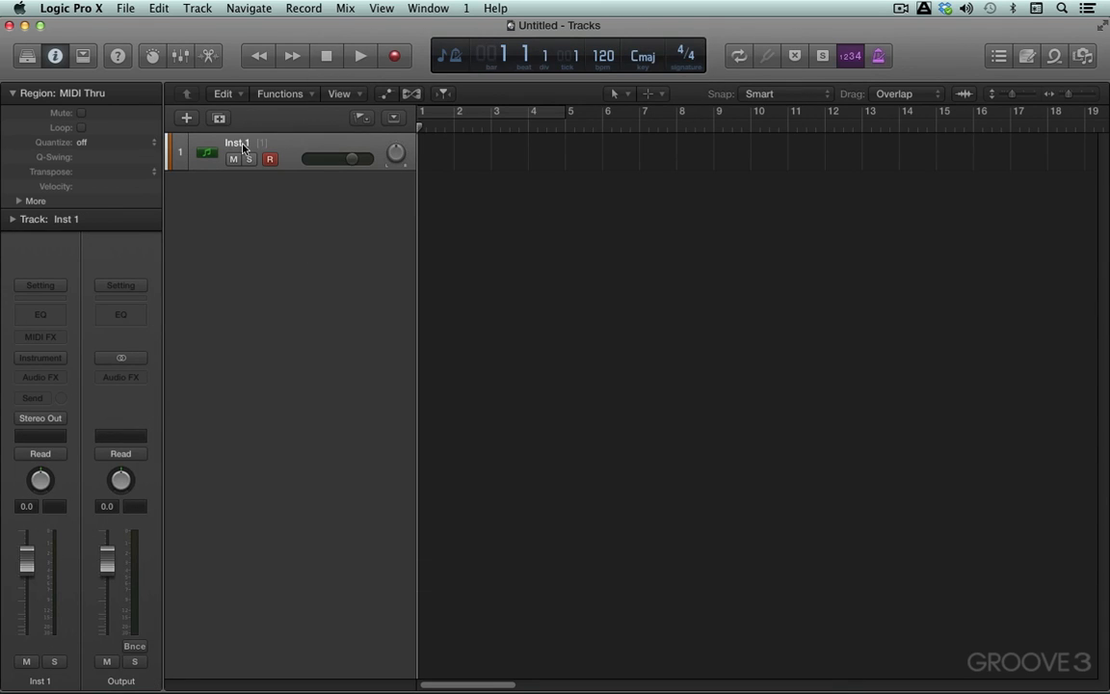
{"action": "mouse_move", "coordinate": [265, 143]}
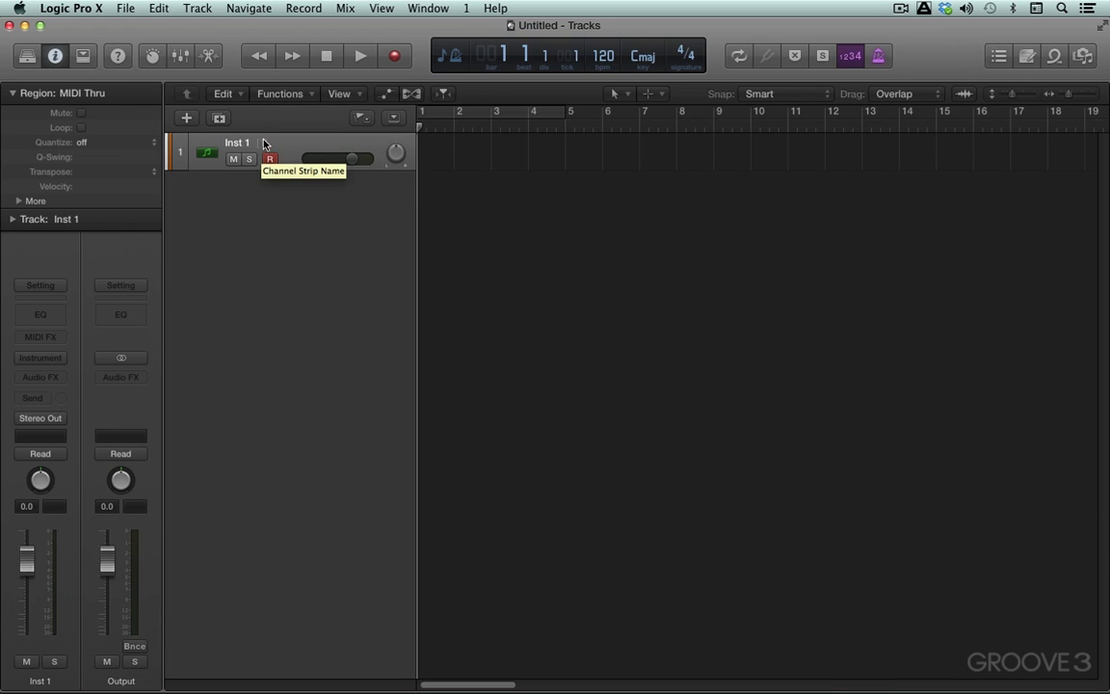
- Load Garritan ARIA Player Multi Output (16xStereo) into Inst 1's instrument slot
{"action": "left_click", "coordinate": [14, 219]}
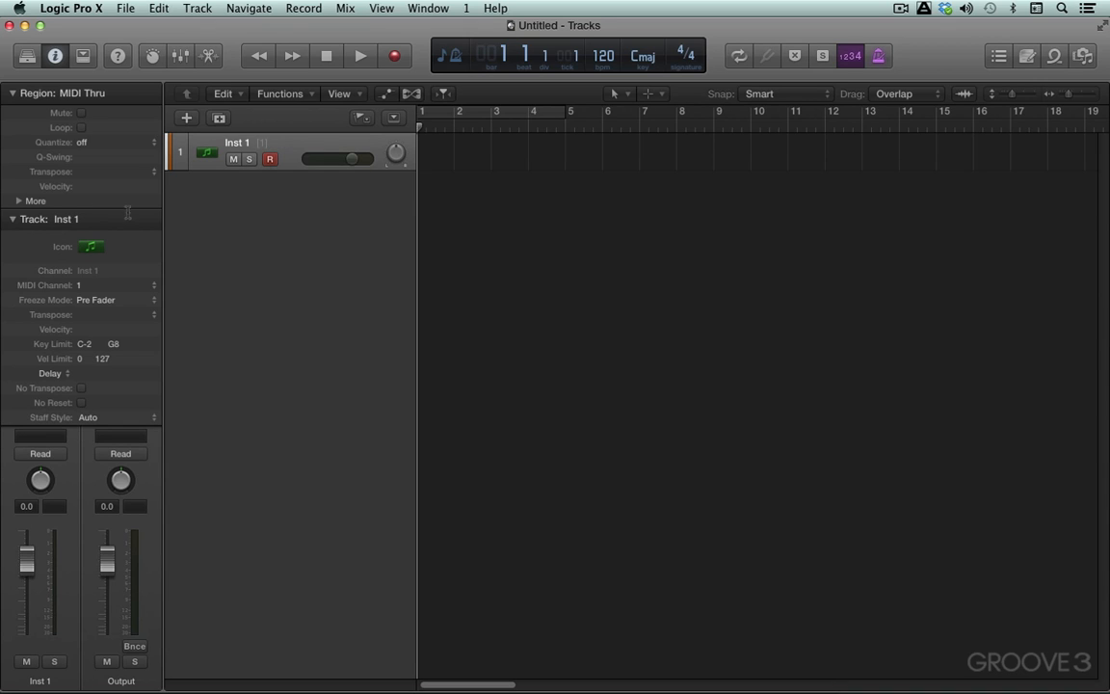
{"action": "left_click", "coordinate": [13, 219]}
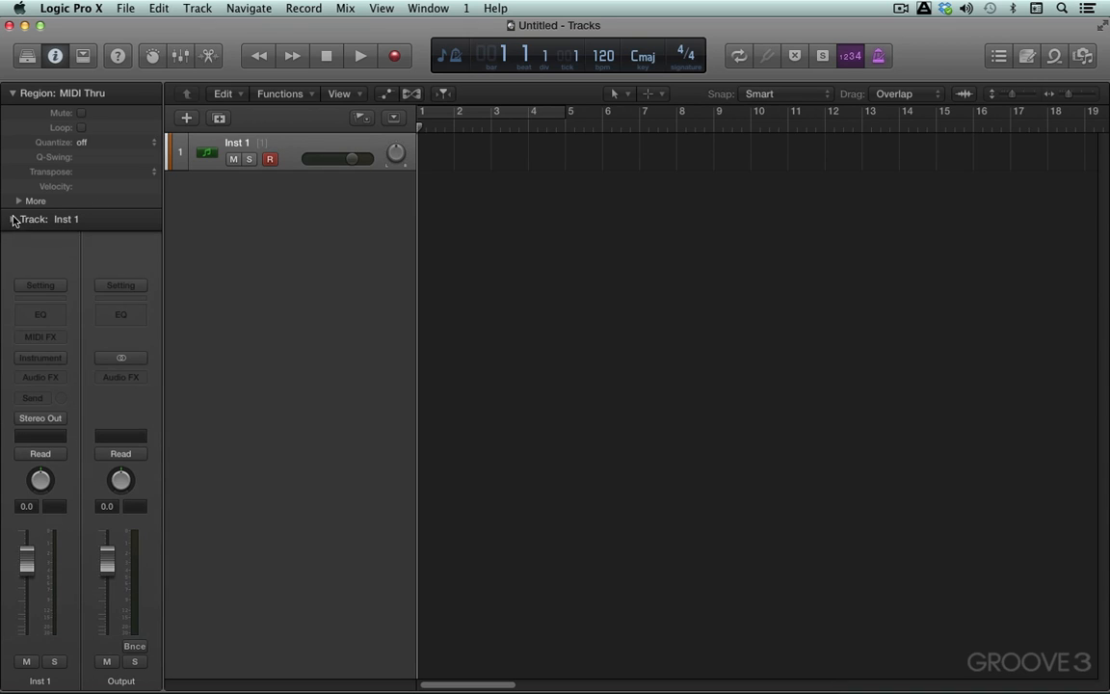
{"action": "left_click", "coordinate": [40, 357]}
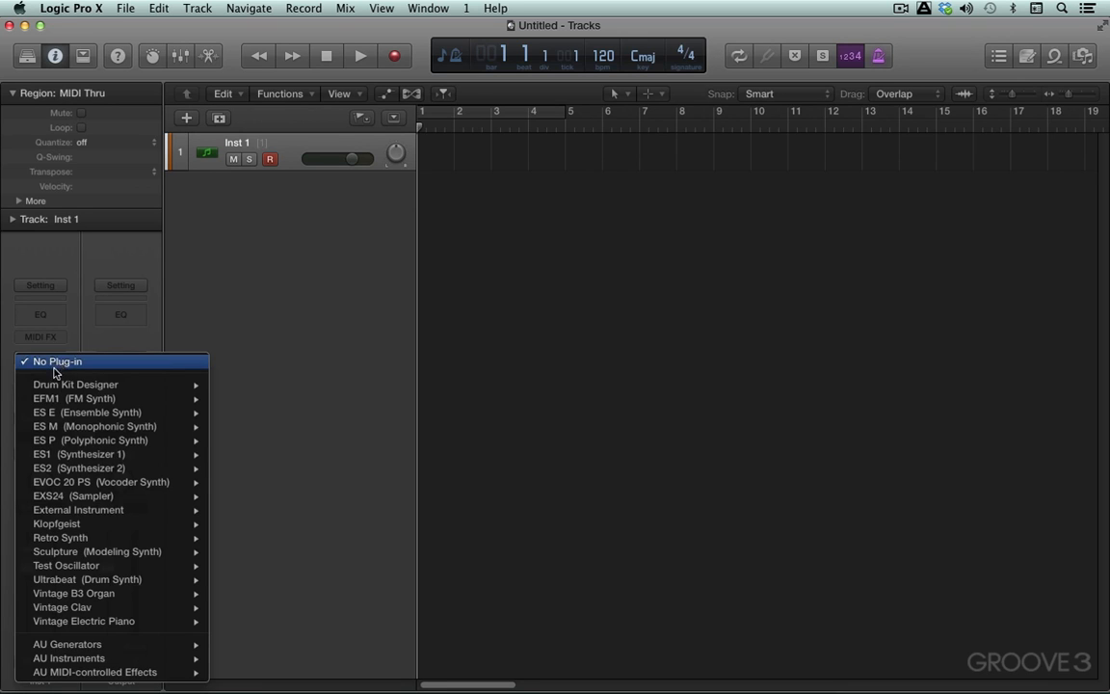
{"action": "mouse_move", "coordinate": [69, 657]}
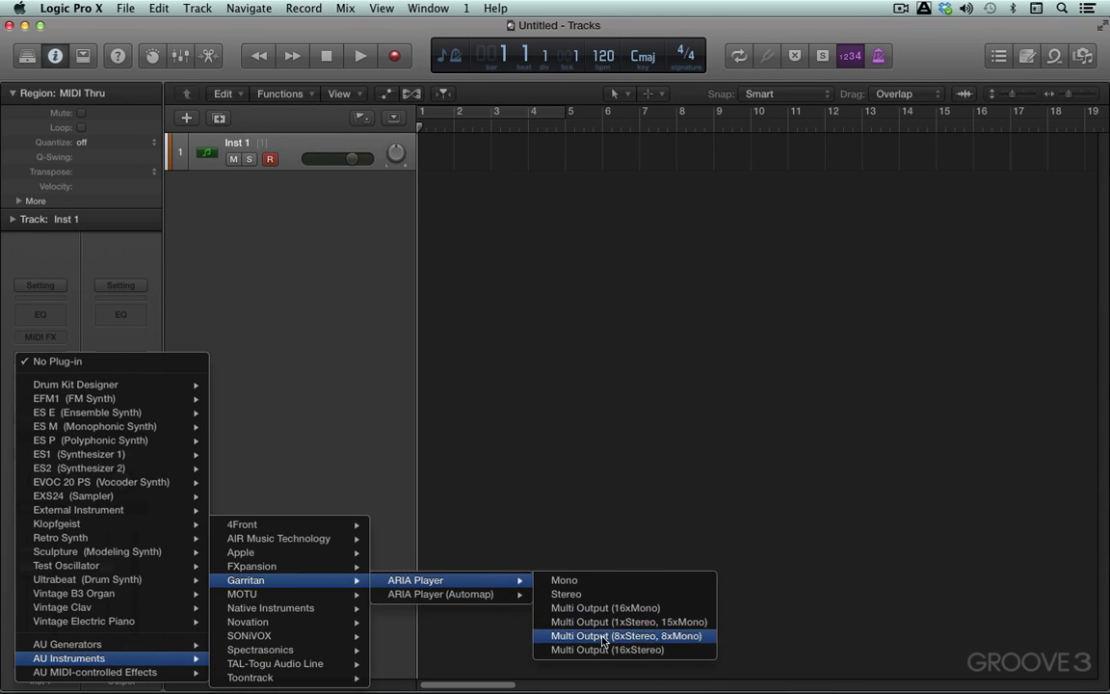
{"action": "mouse_move", "coordinate": [607, 648]}
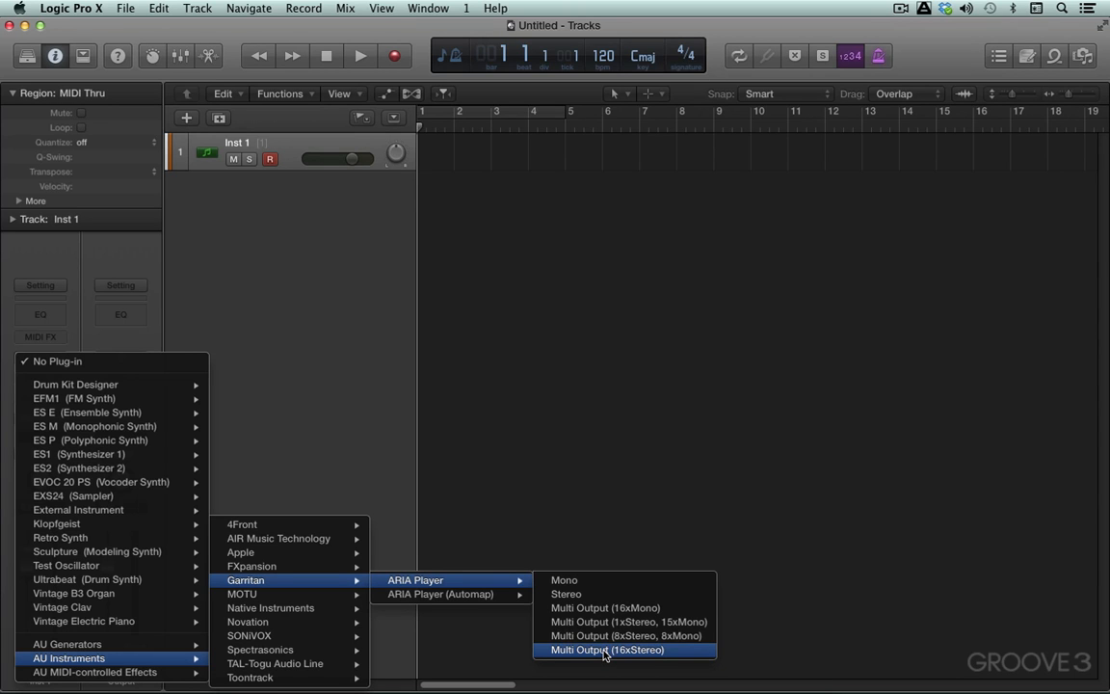
{"action": "left_click", "coordinate": [607, 649]}
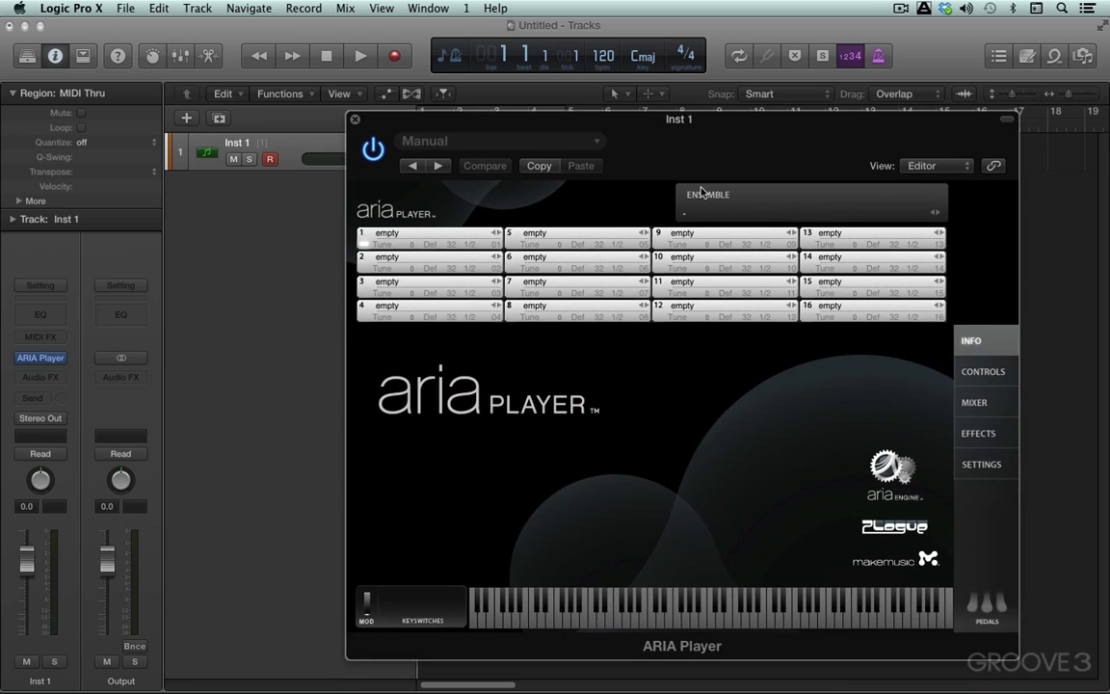
- Load the user EK Solo Strings ensemble into ARIA Player, then close its window
{"action": "left_click", "coordinate": [708, 194]}
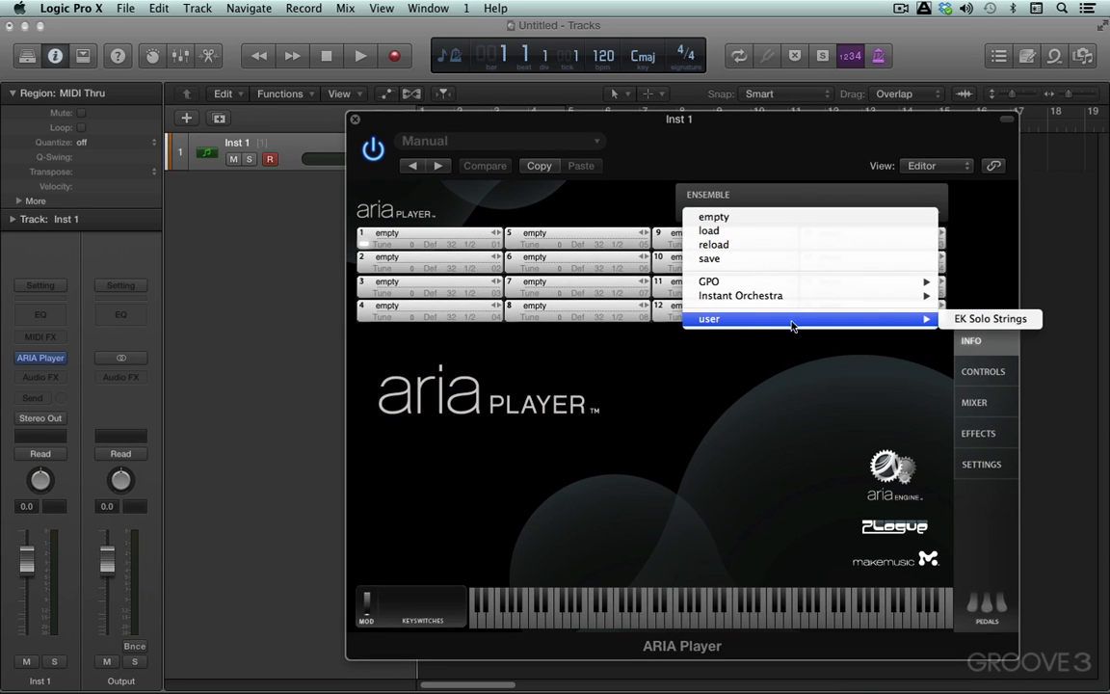
{"action": "left_click", "coordinate": [991, 318]}
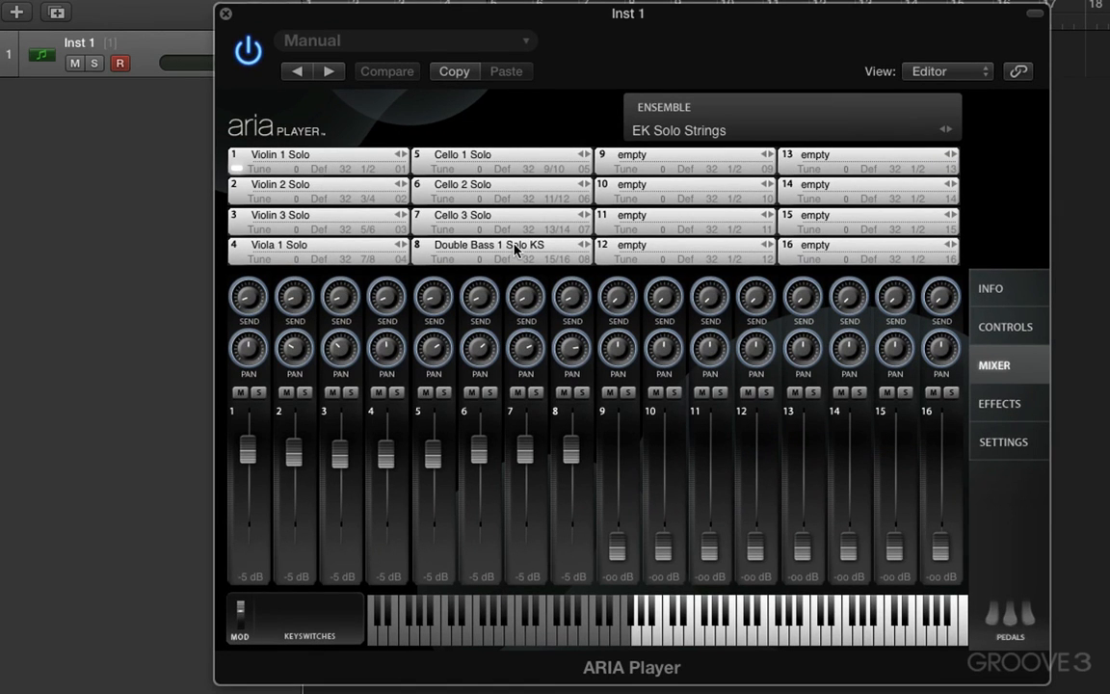
{"action": "mouse_move", "coordinate": [371, 171]}
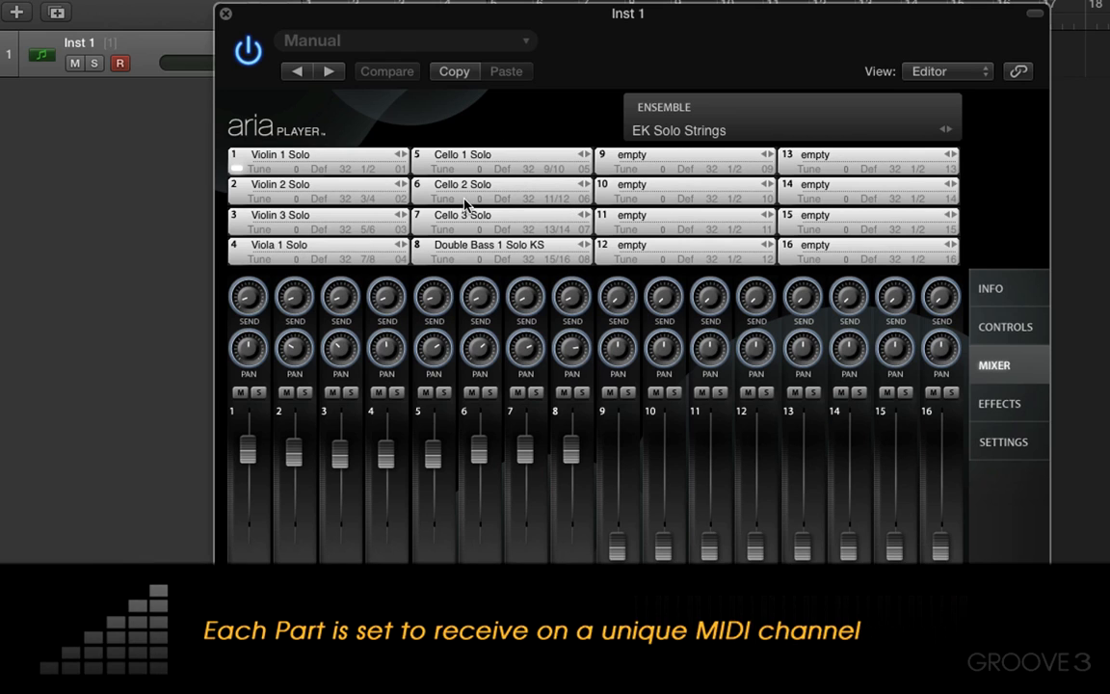
{"action": "mouse_move", "coordinate": [552, 249]}
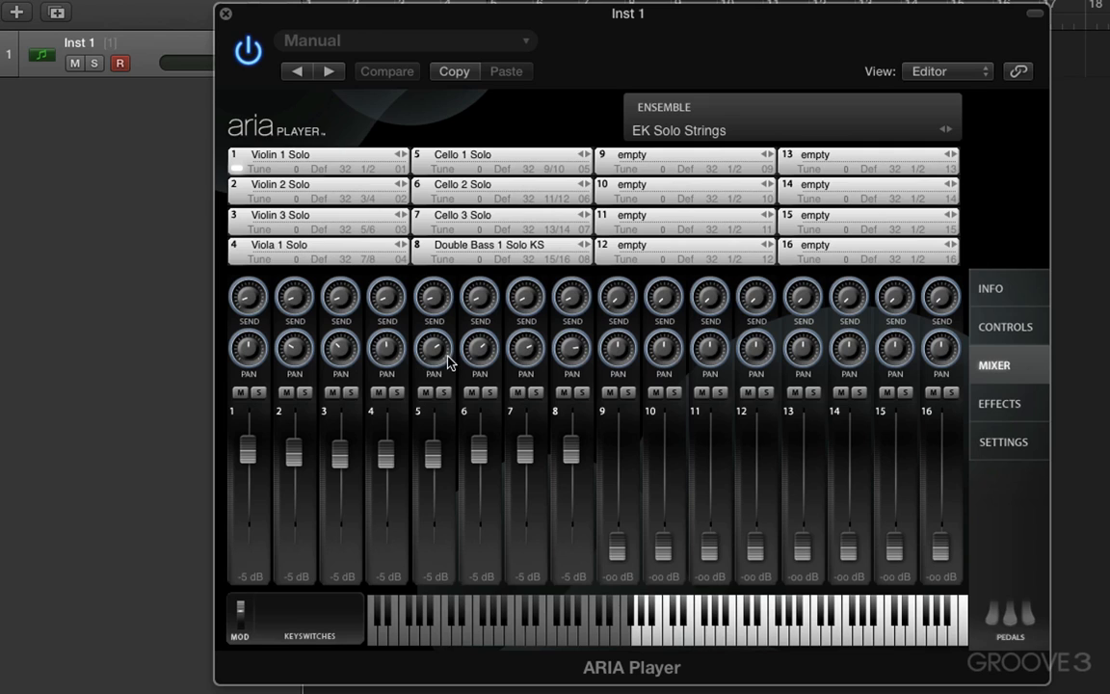
{"action": "mouse_move", "coordinate": [756, 294]}
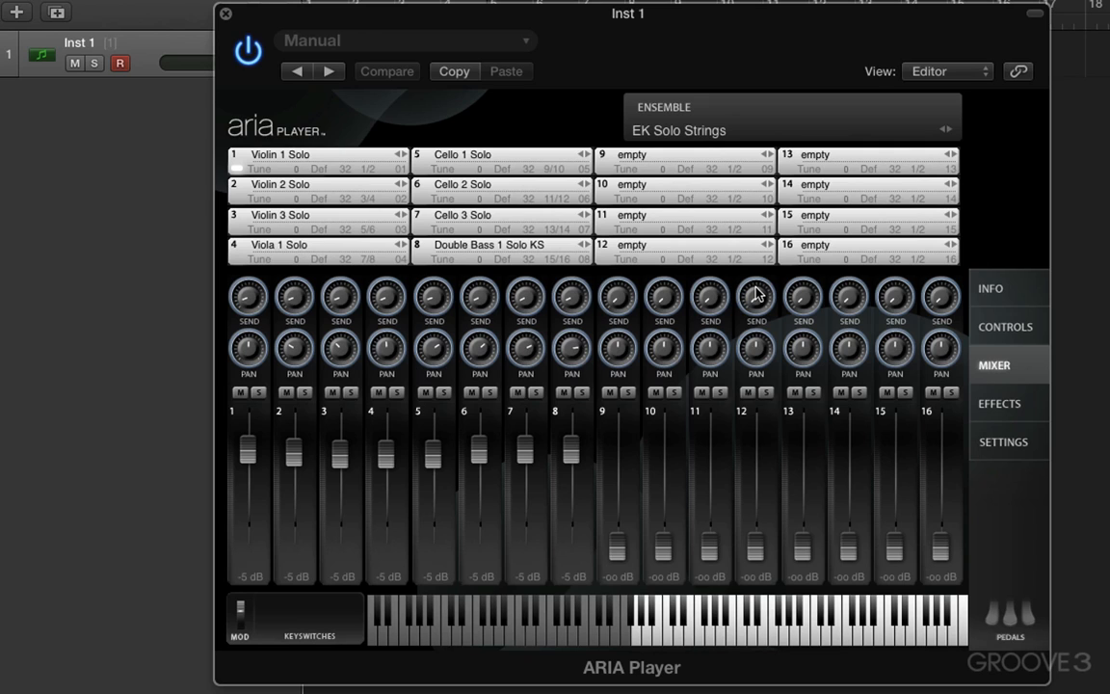
{"action": "mouse_move", "coordinate": [501, 202]}
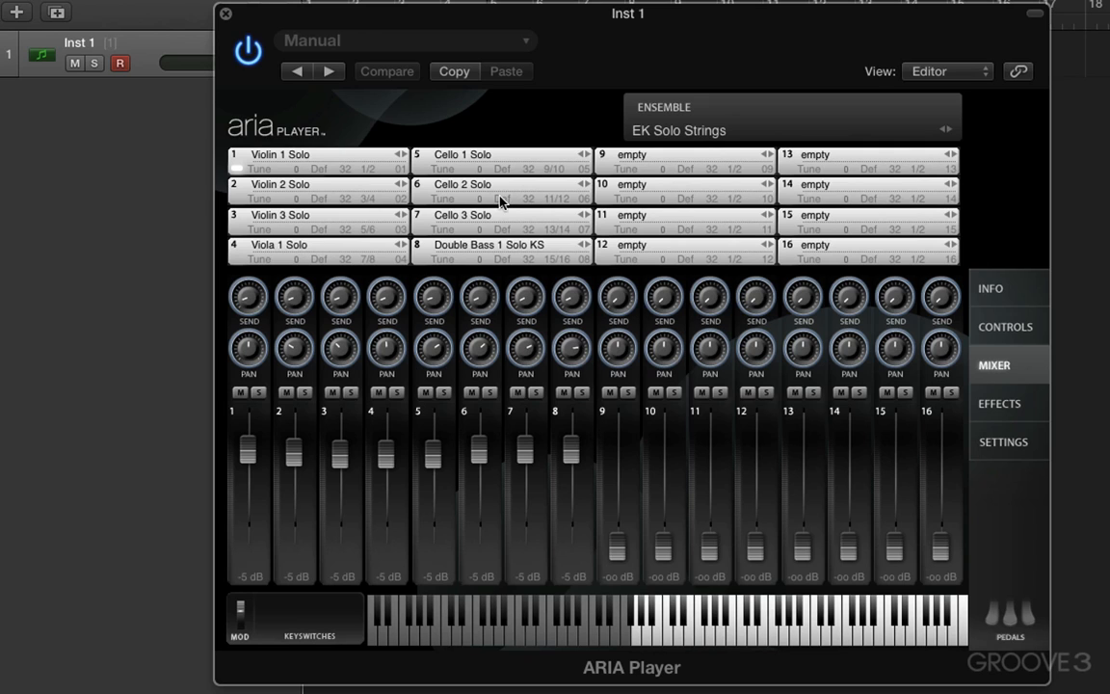
{"action": "mouse_move", "coordinate": [445, 289]}
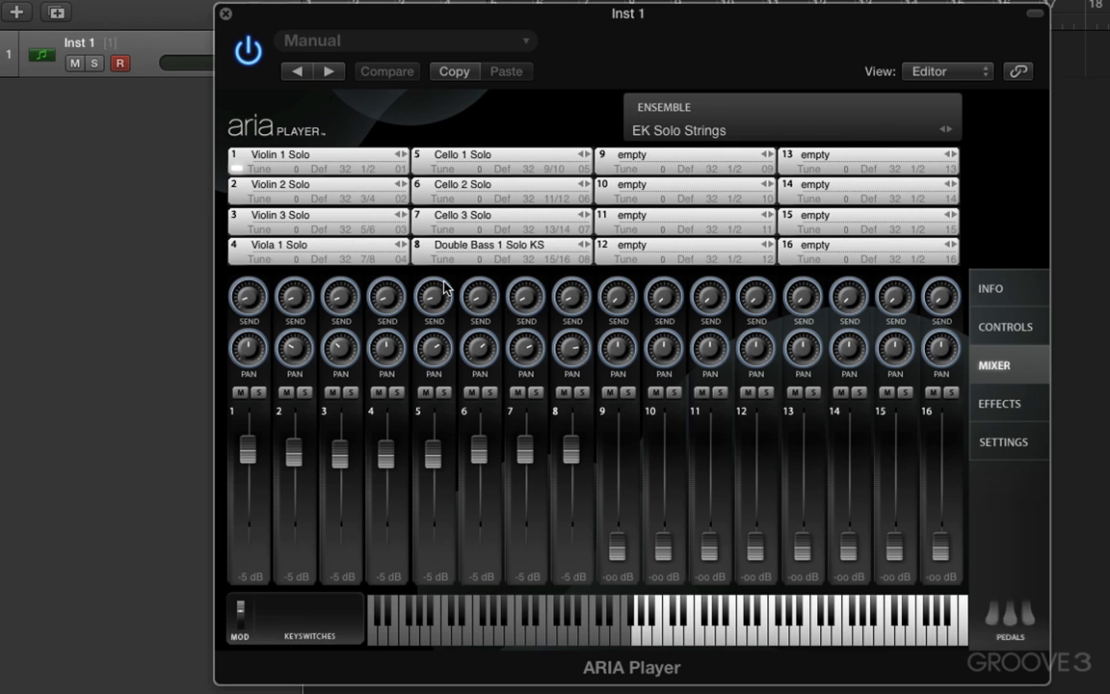
{"action": "mouse_move", "coordinate": [238, 31]}
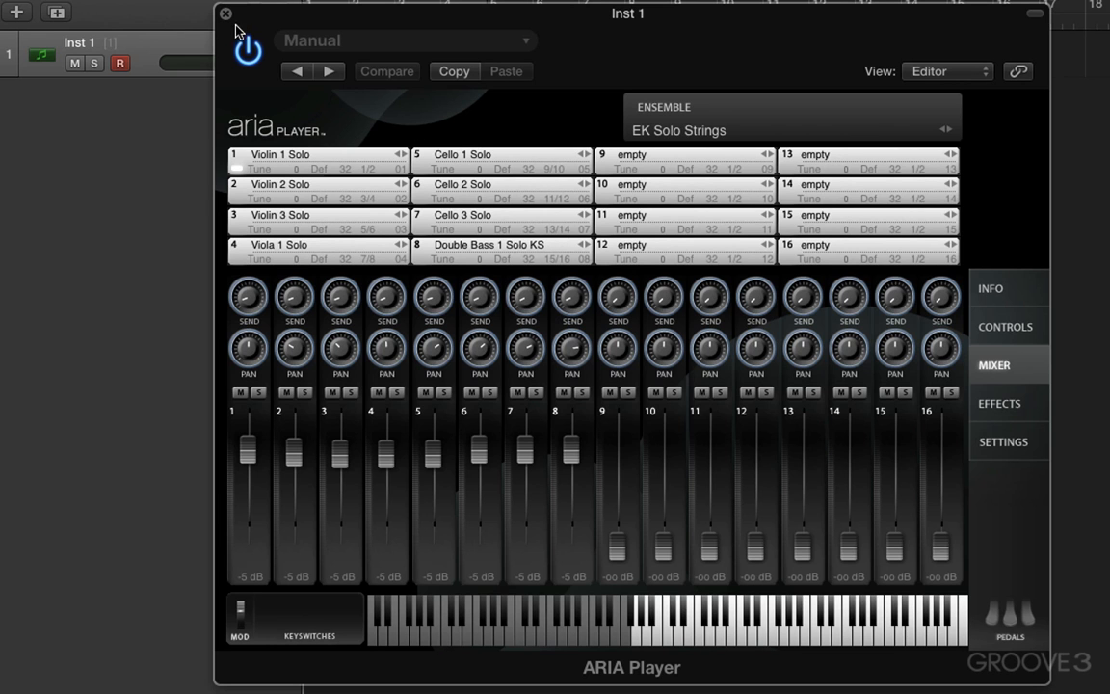
{"action": "left_click", "coordinate": [225, 14]}
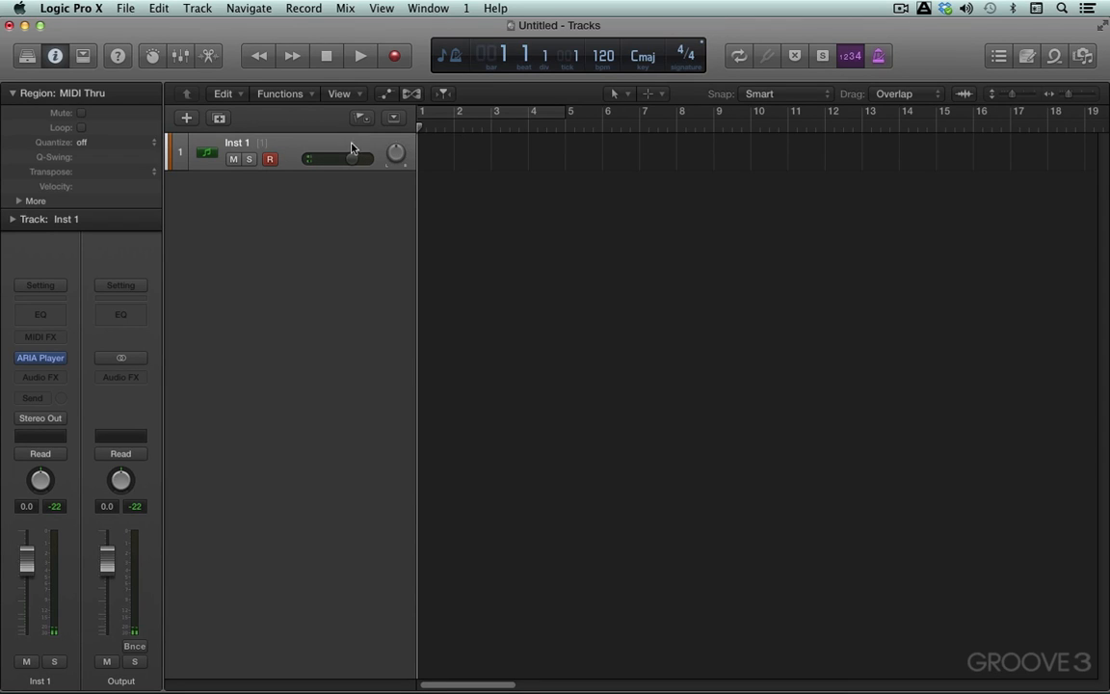
{"action": "mouse_move", "coordinate": [256, 169]}
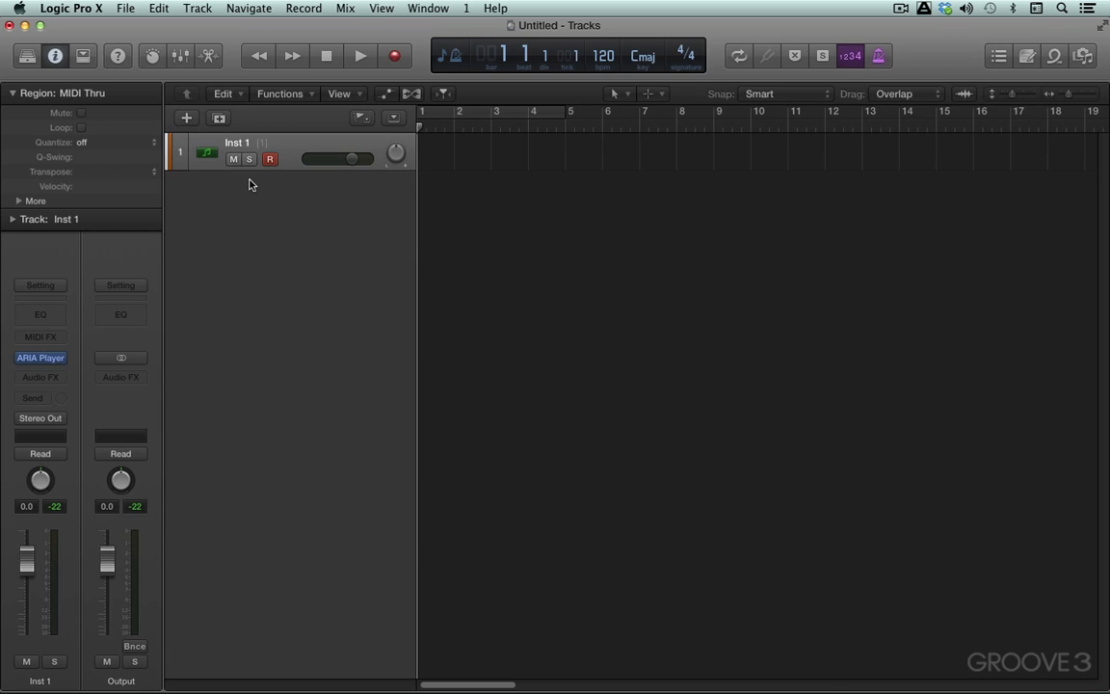
{"action": "mouse_move", "coordinate": [249, 166]}
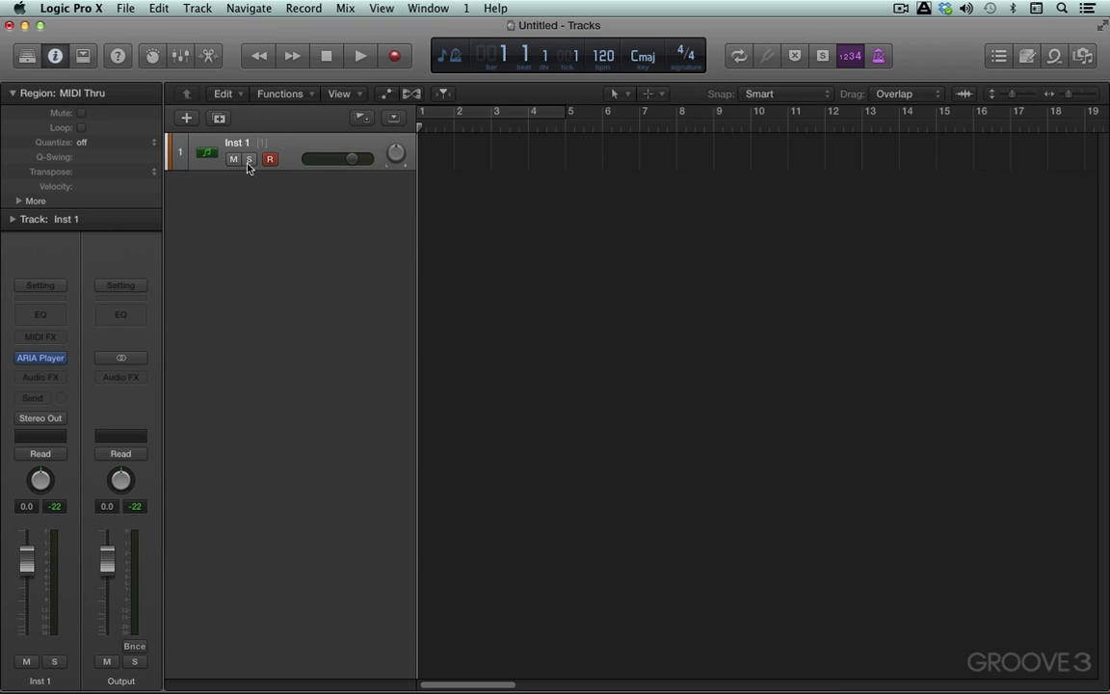
- Show the Mixer and add seven aux channels, Aux 1–Aux 7, from Inst 1's strip
{"action": "left_click", "coordinate": [180, 55]}
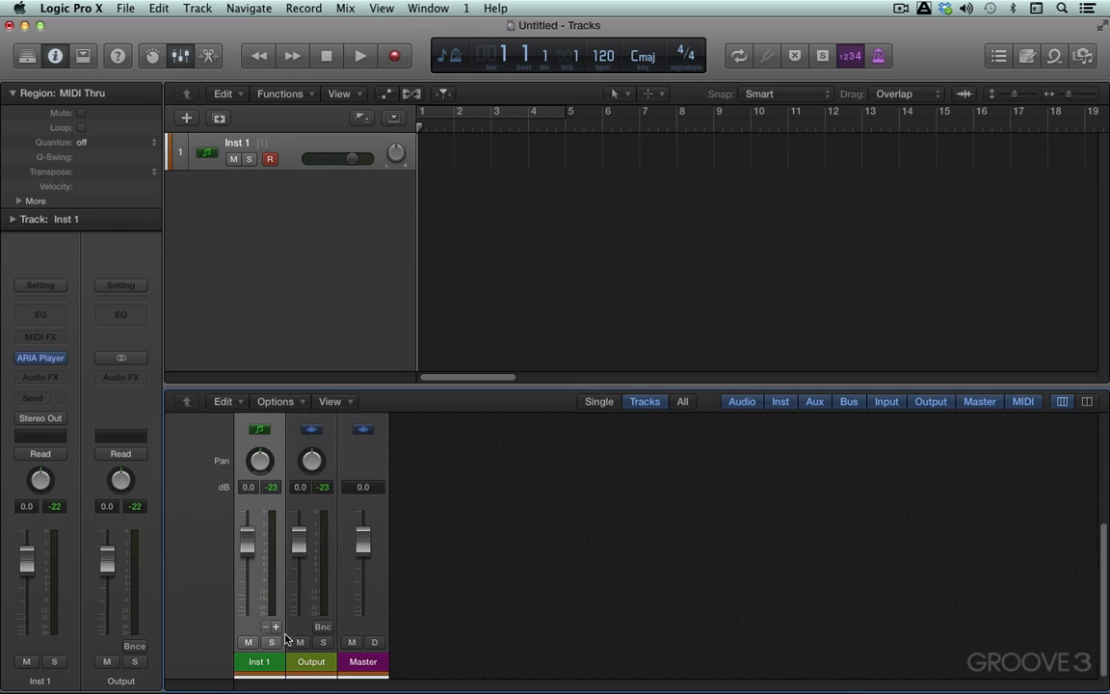
{"action": "left_click", "coordinate": [275, 627]}
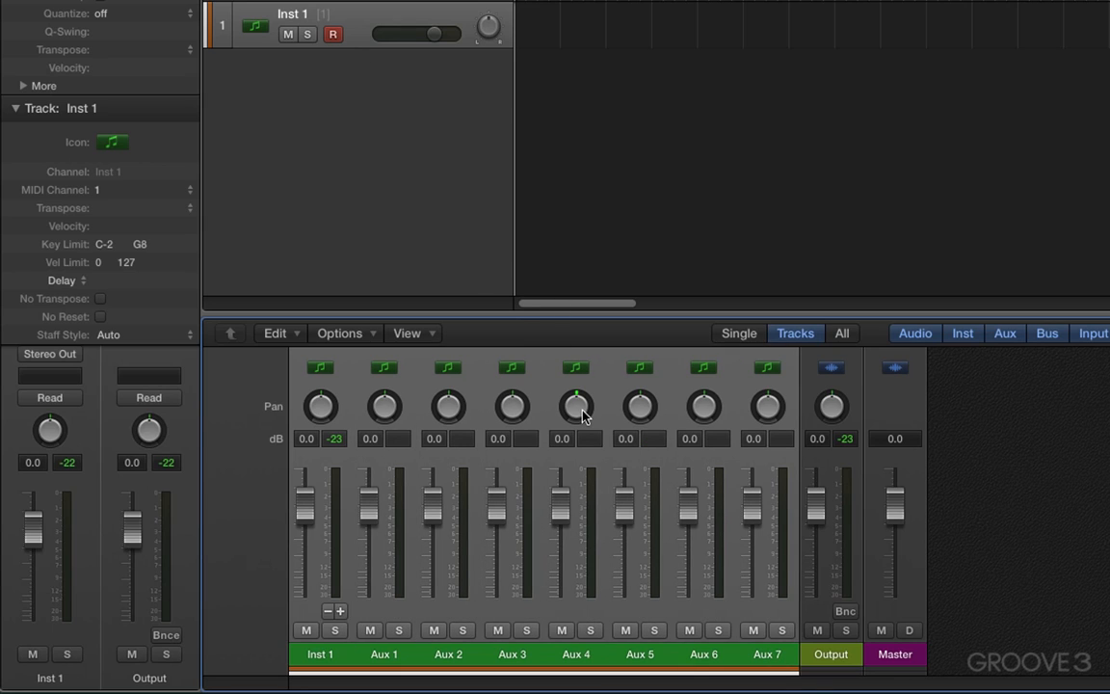
- Use the mixer's Create Track option to add arrange tracks for the aux strips
{"action": "right_click", "coordinate": [766, 654]}
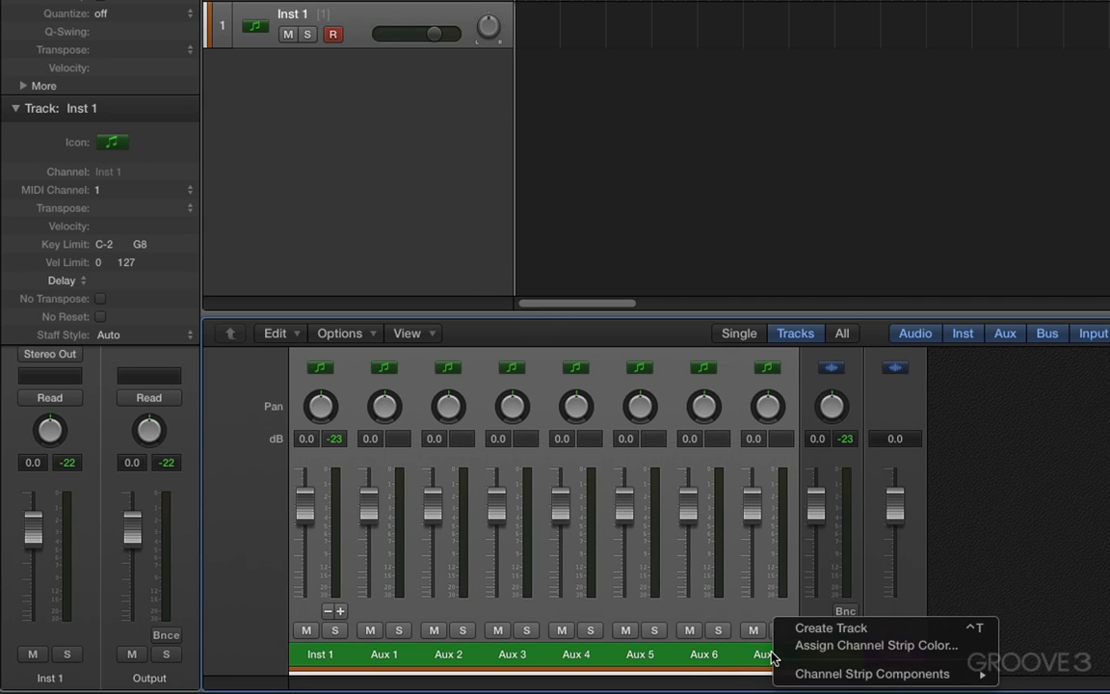
{"action": "mouse_move", "coordinate": [831, 628]}
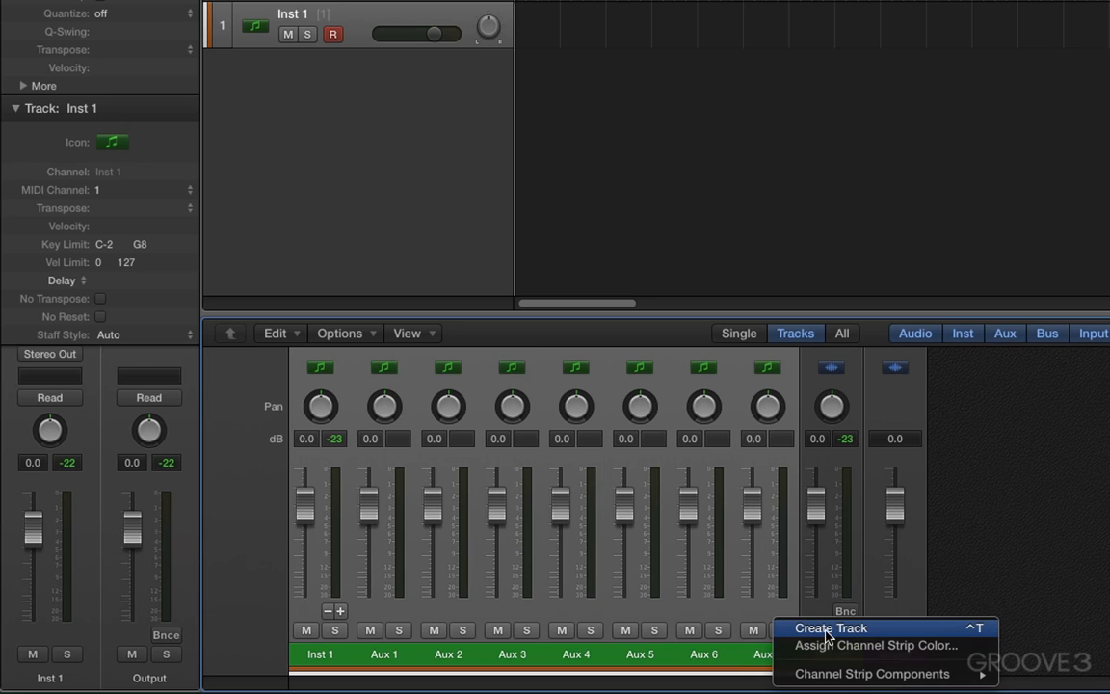
{"action": "left_click", "coordinate": [829, 627]}
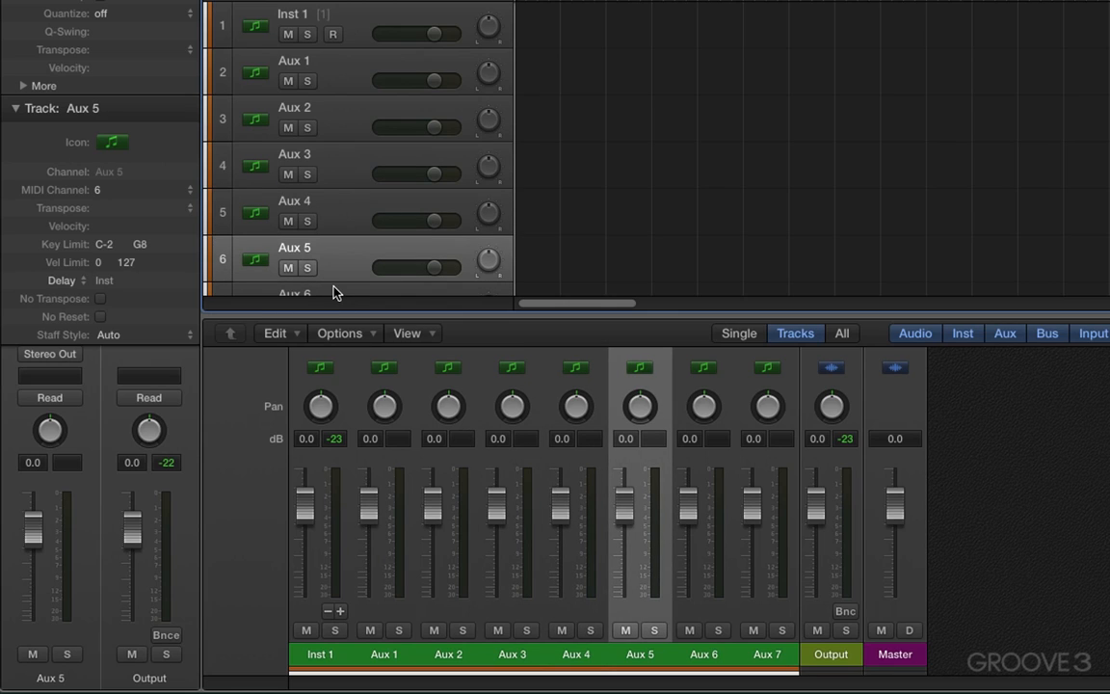
{"action": "mouse_move", "coordinate": [338, 273]}
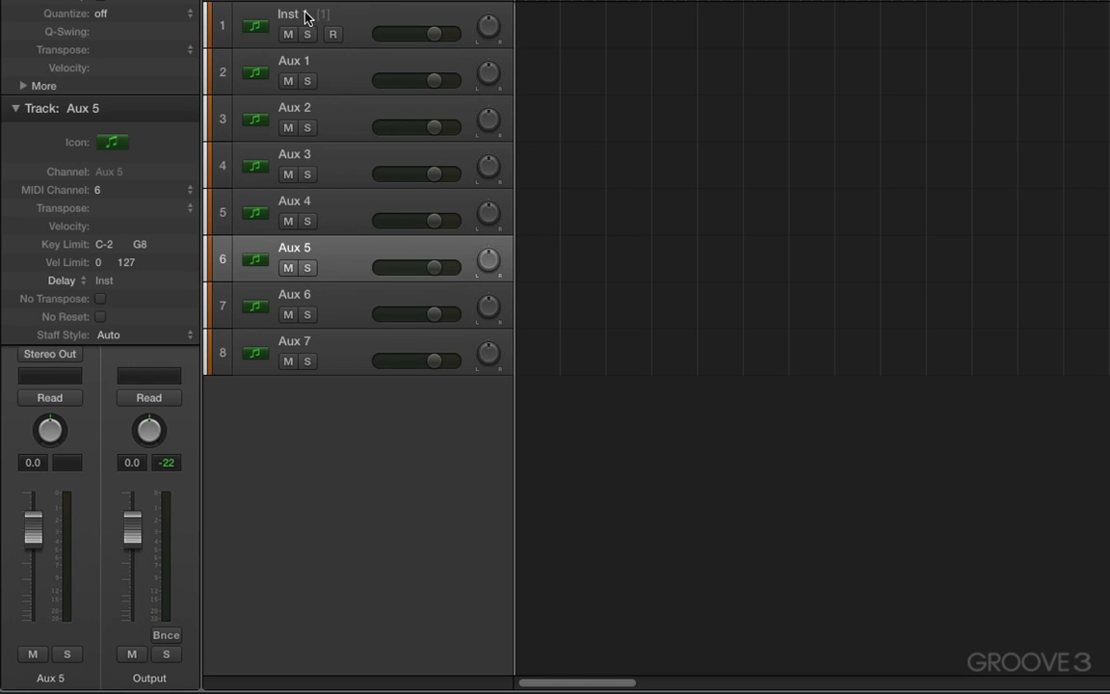
{"action": "left_click", "coordinate": [289, 24]}
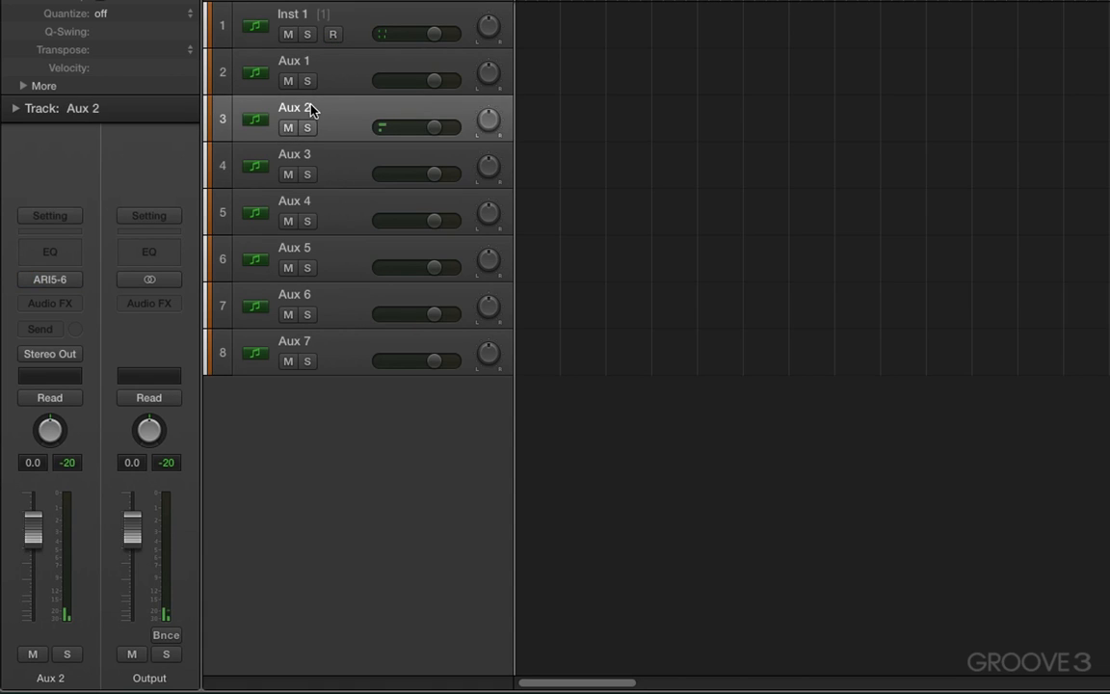
{"action": "left_click", "coordinate": [294, 164]}
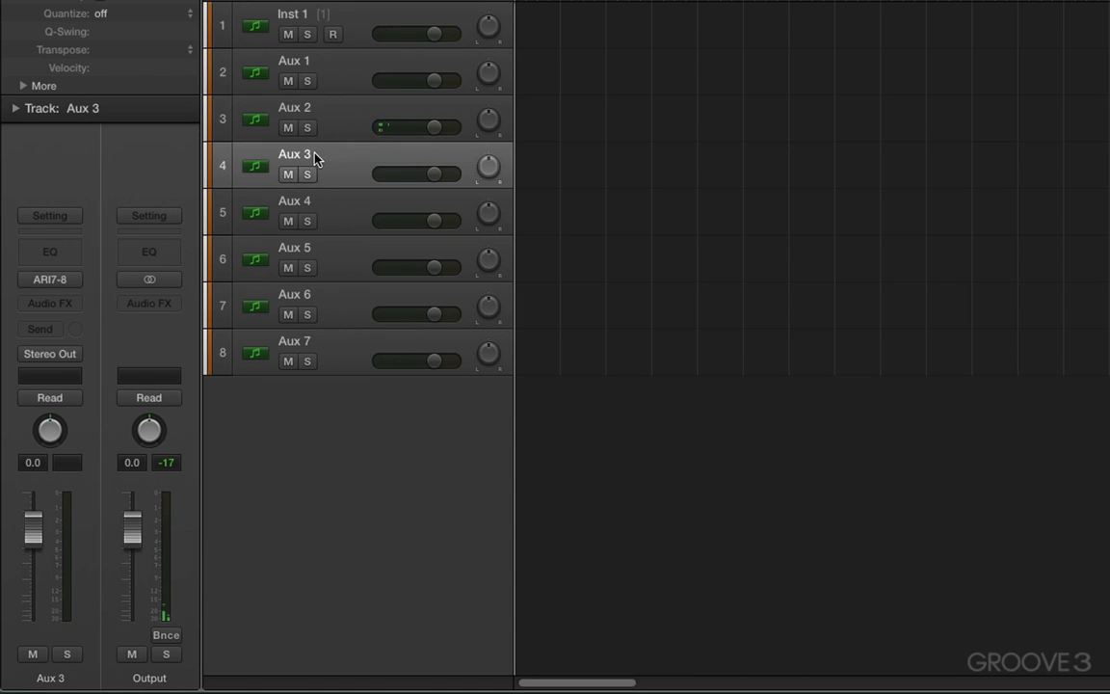
{"action": "left_click", "coordinate": [294, 201]}
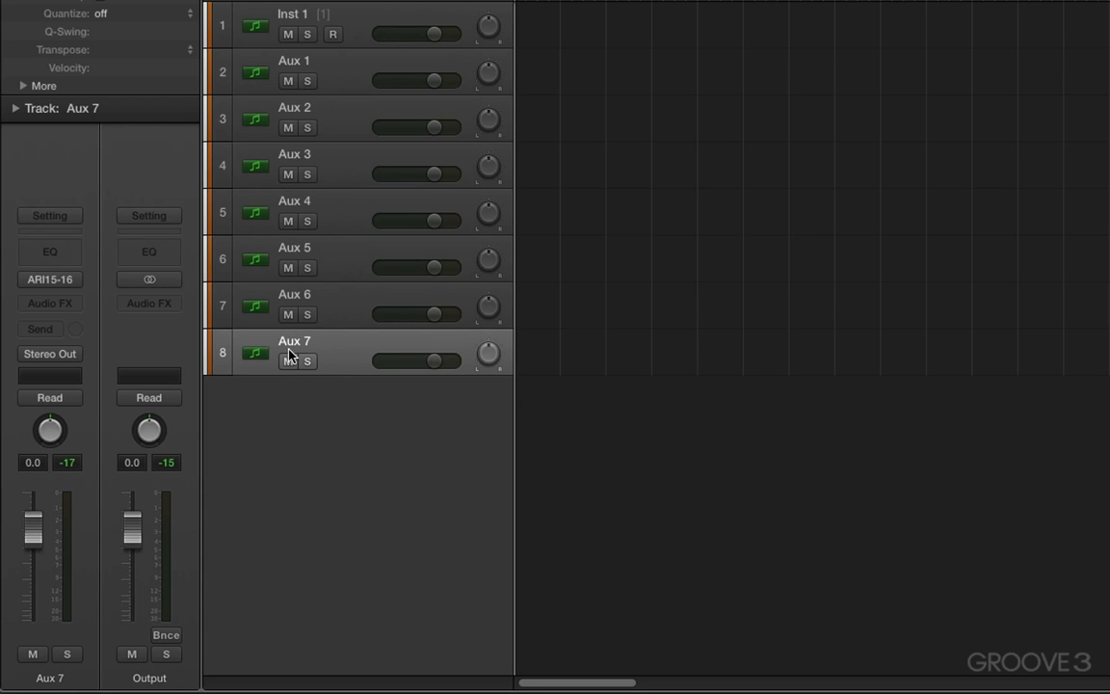
{"action": "mouse_move", "coordinate": [328, 269]}
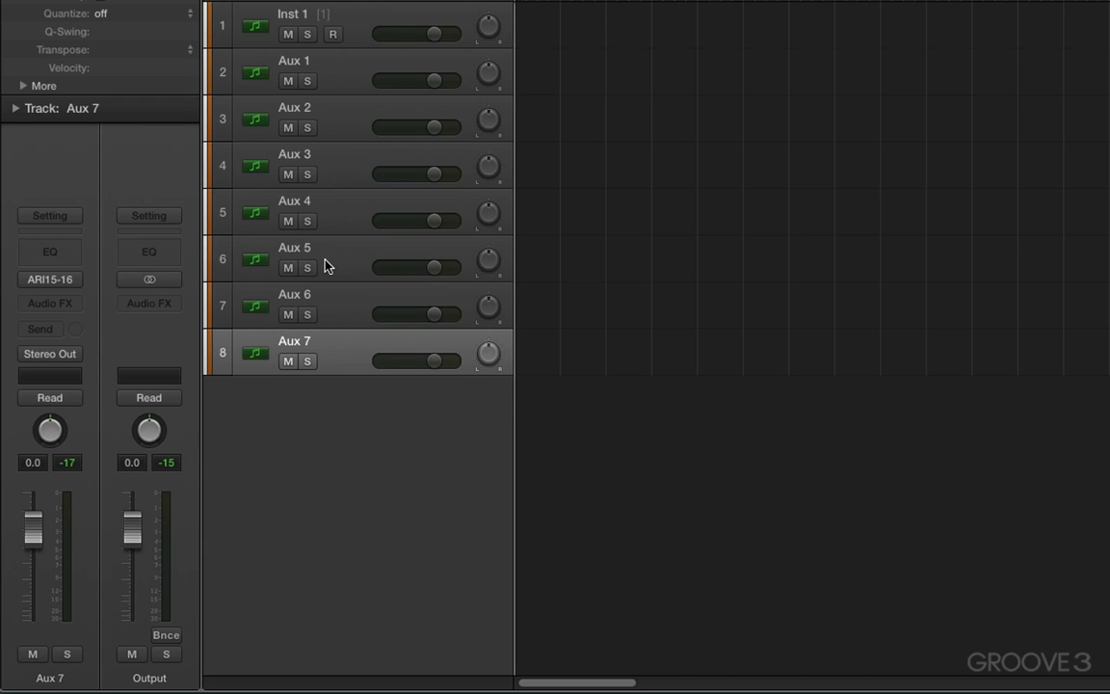
{"action": "mouse_move", "coordinate": [333, 253]}
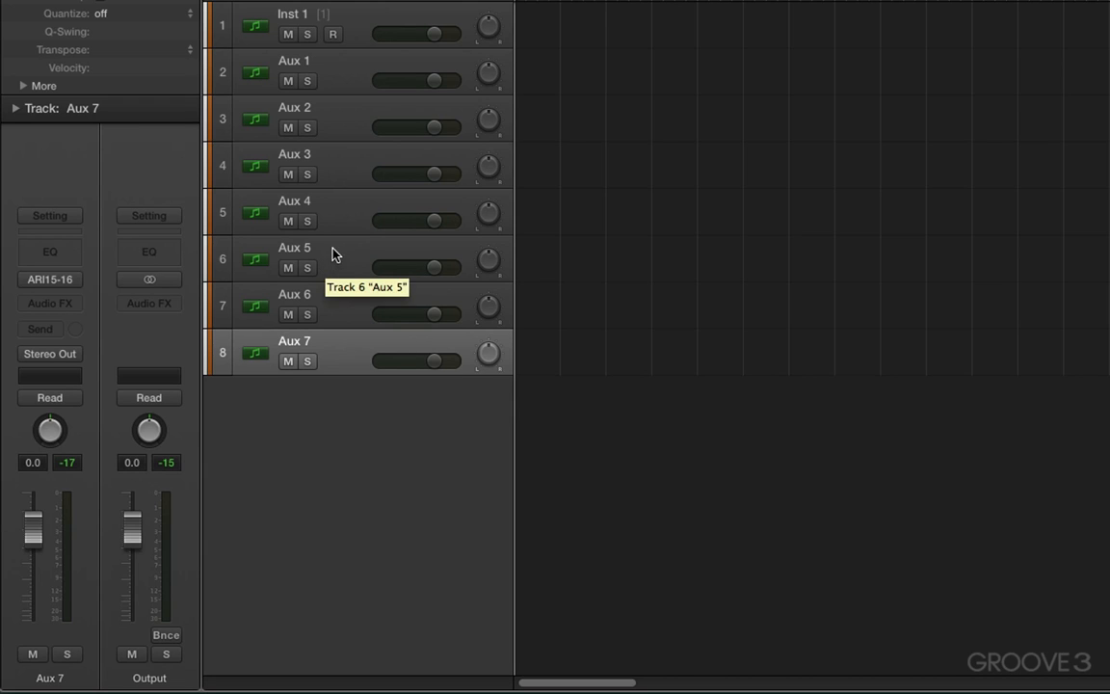
{"action": "mouse_move", "coordinate": [339, 232]}
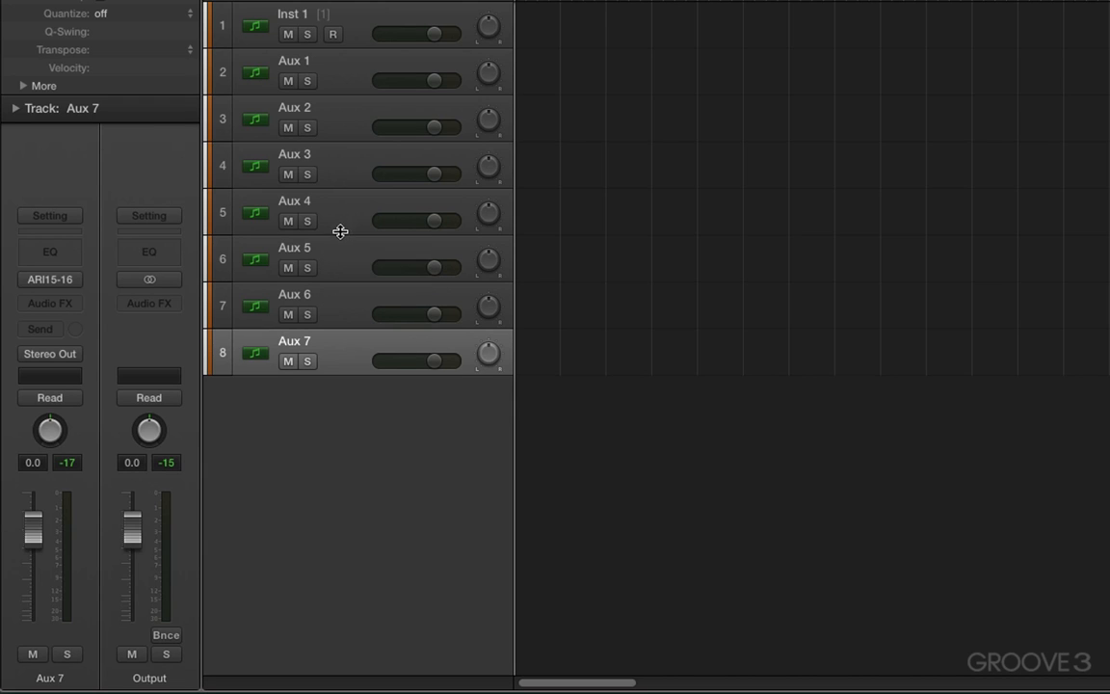
{"action": "mouse_move", "coordinate": [339, 233]}
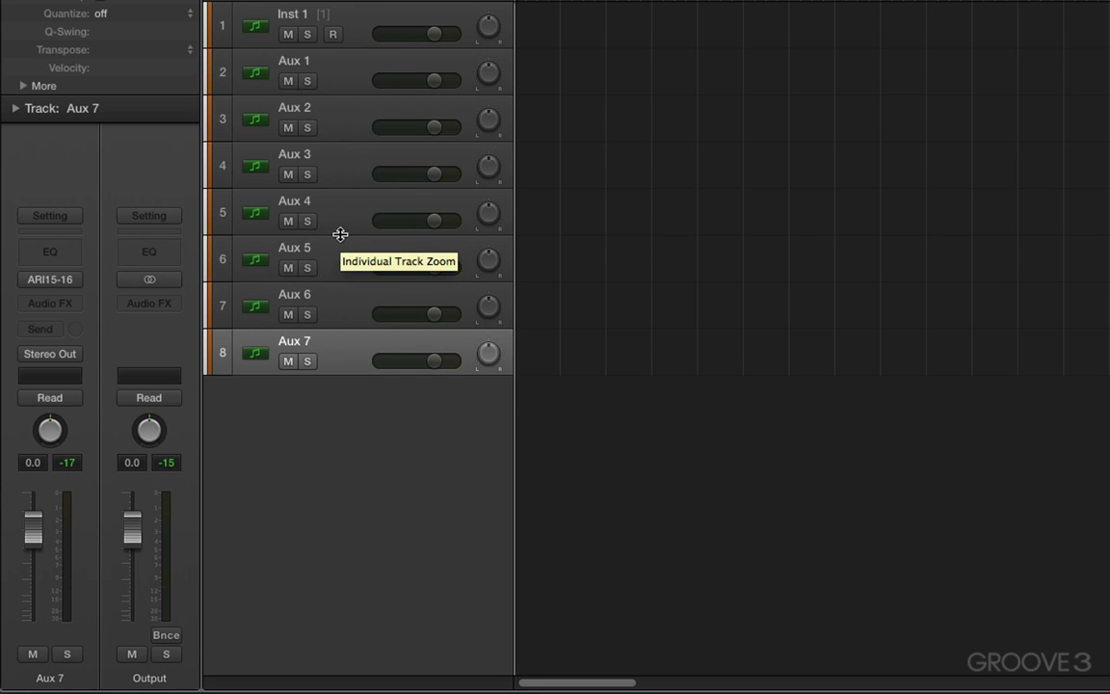
{"action": "mouse_move", "coordinate": [325, 21]}
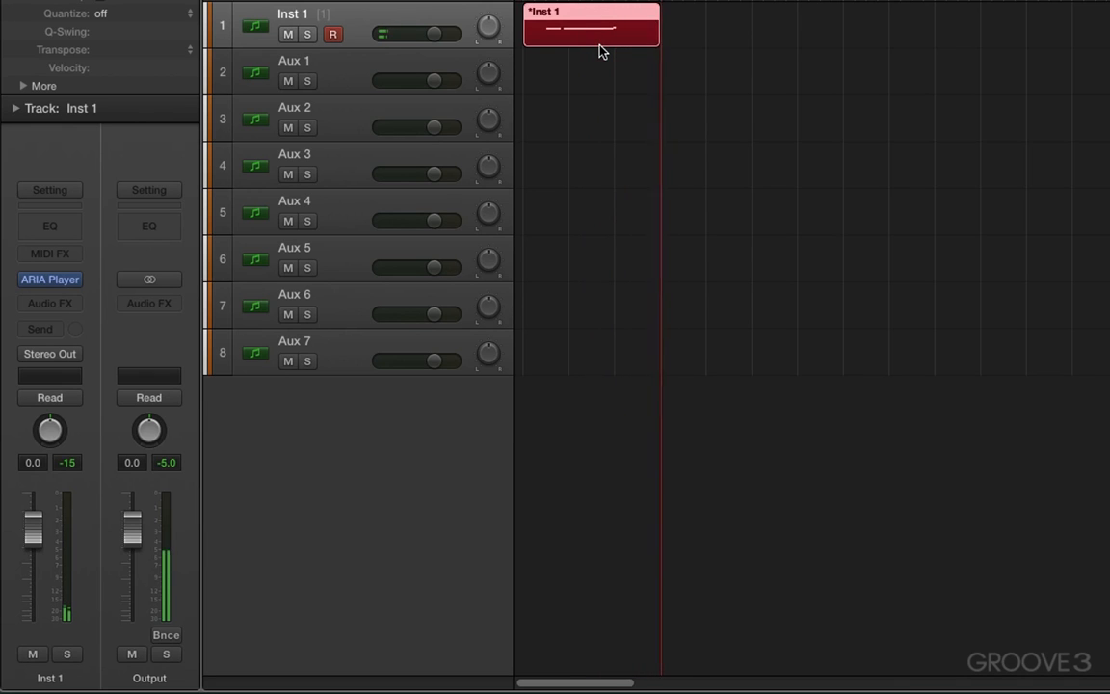
- Record short MIDI regions on Inst 1, Aux 1 and Aux 4
{"action": "left_click", "coordinate": [293, 72]}
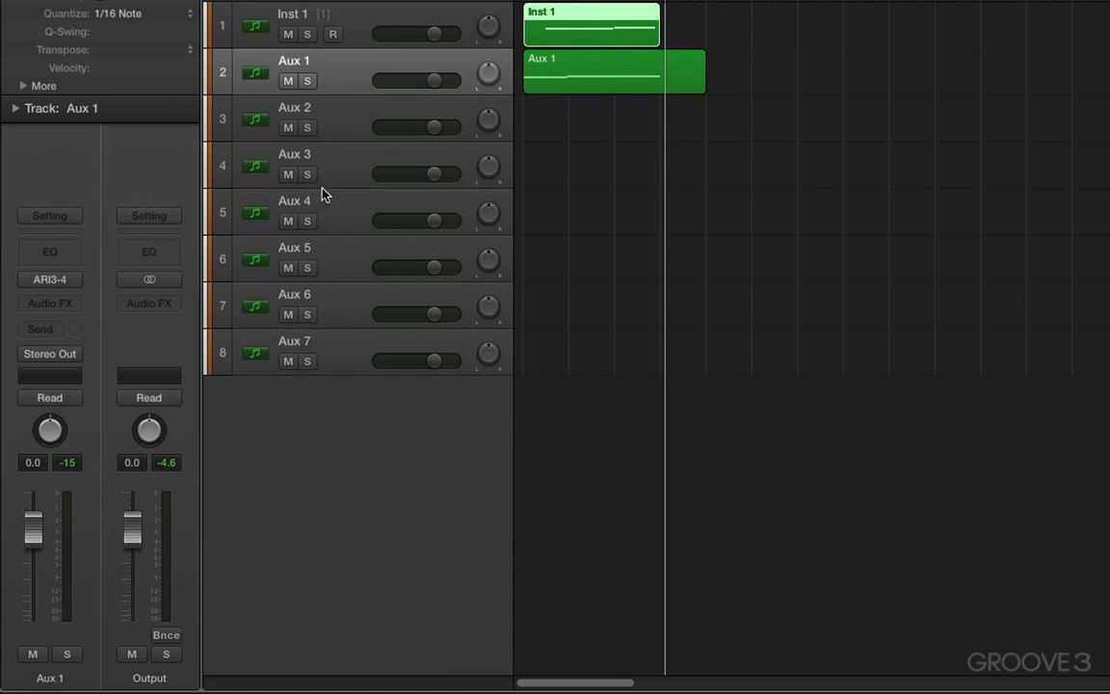
{"action": "left_click", "coordinate": [294, 211]}
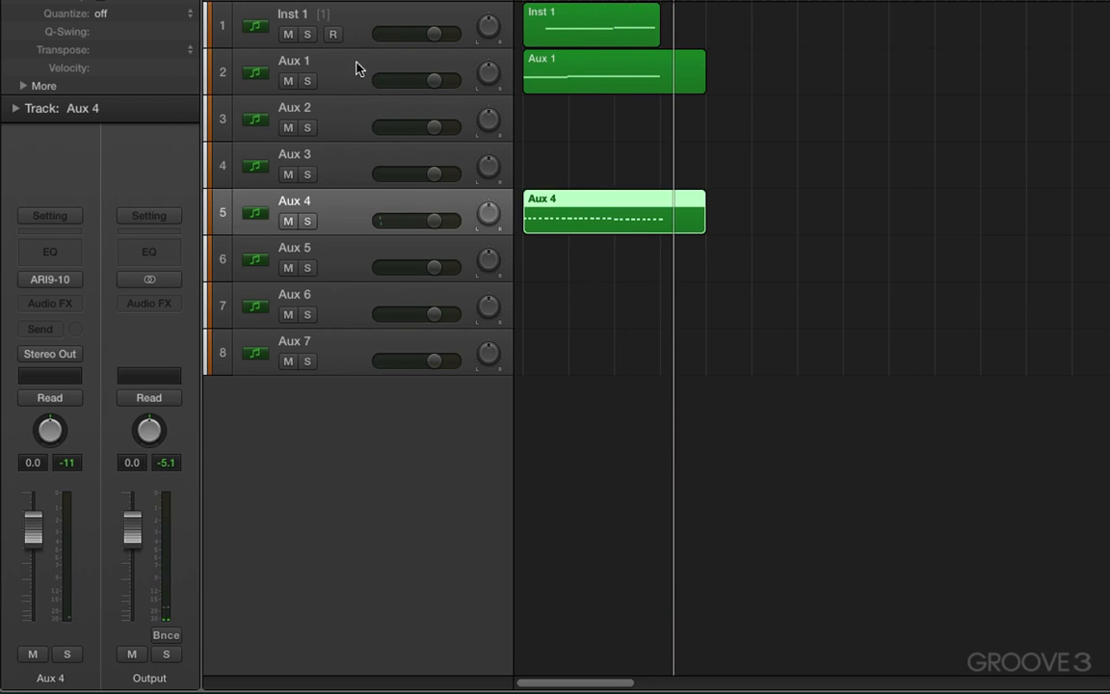
{"action": "left_click", "coordinate": [294, 257]}
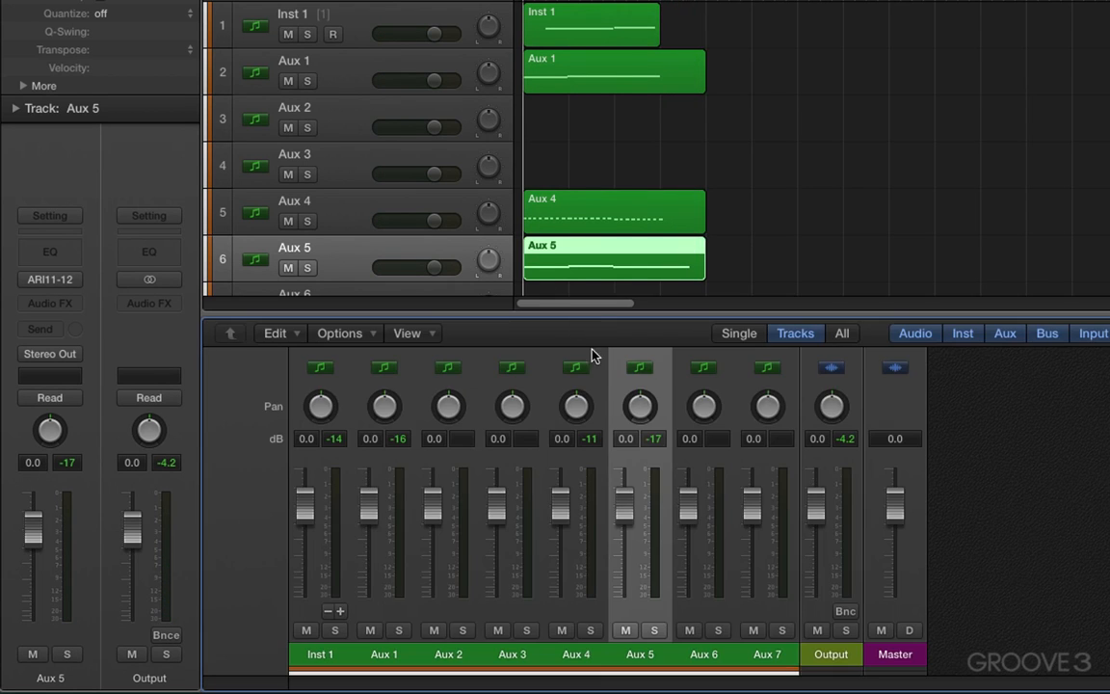
{"action": "mouse_move", "coordinate": [1106, 496]}
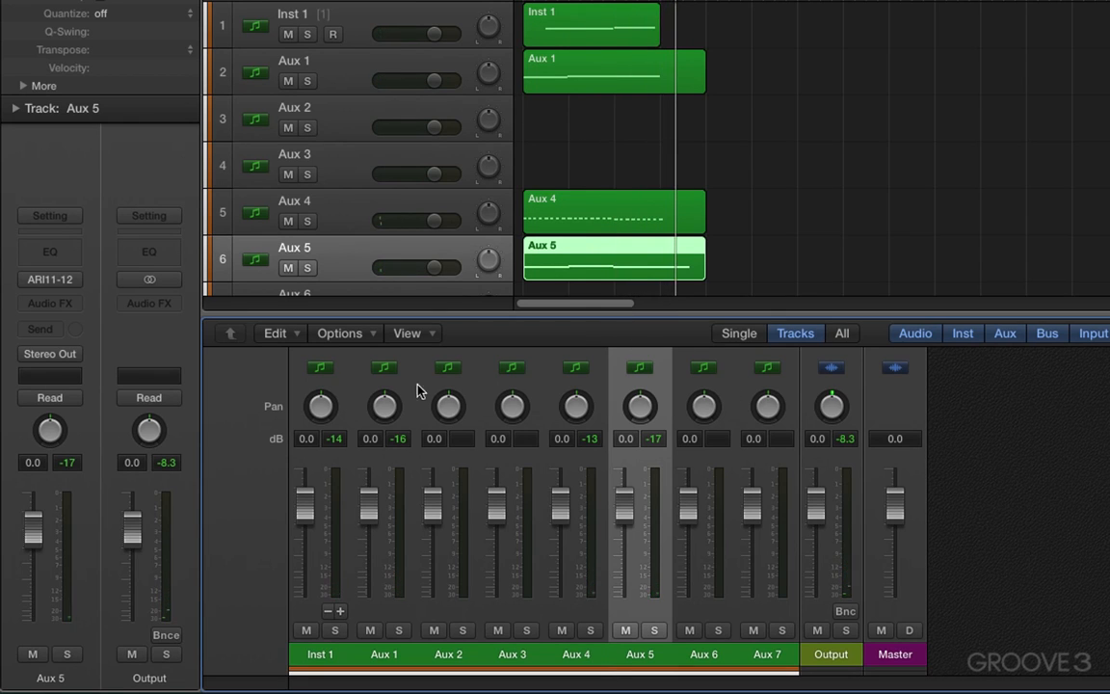
{"action": "mouse_move", "coordinate": [634, 312]}
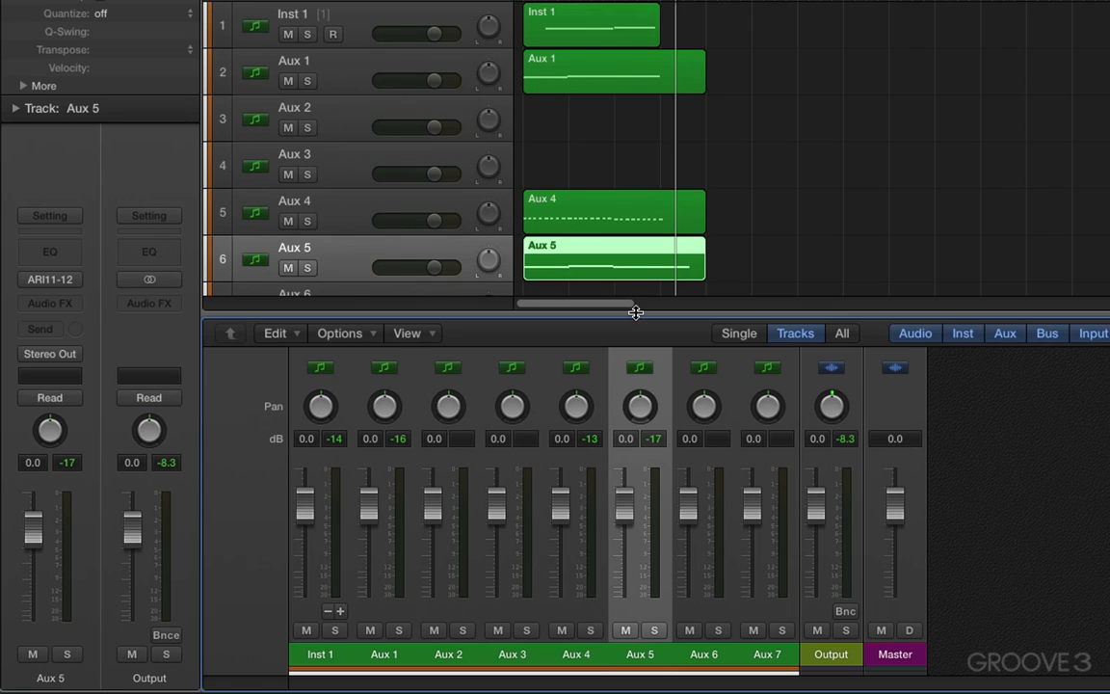
{"action": "mouse_move", "coordinate": [332, 126]}
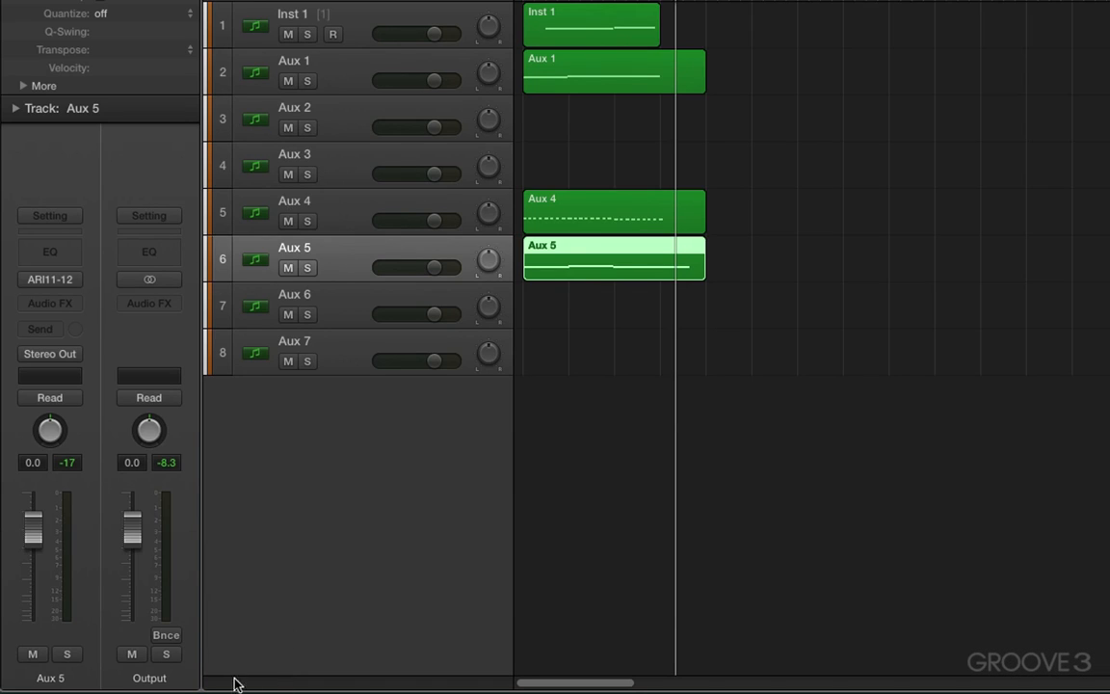
{"action": "mouse_move", "coordinate": [364, 491]}
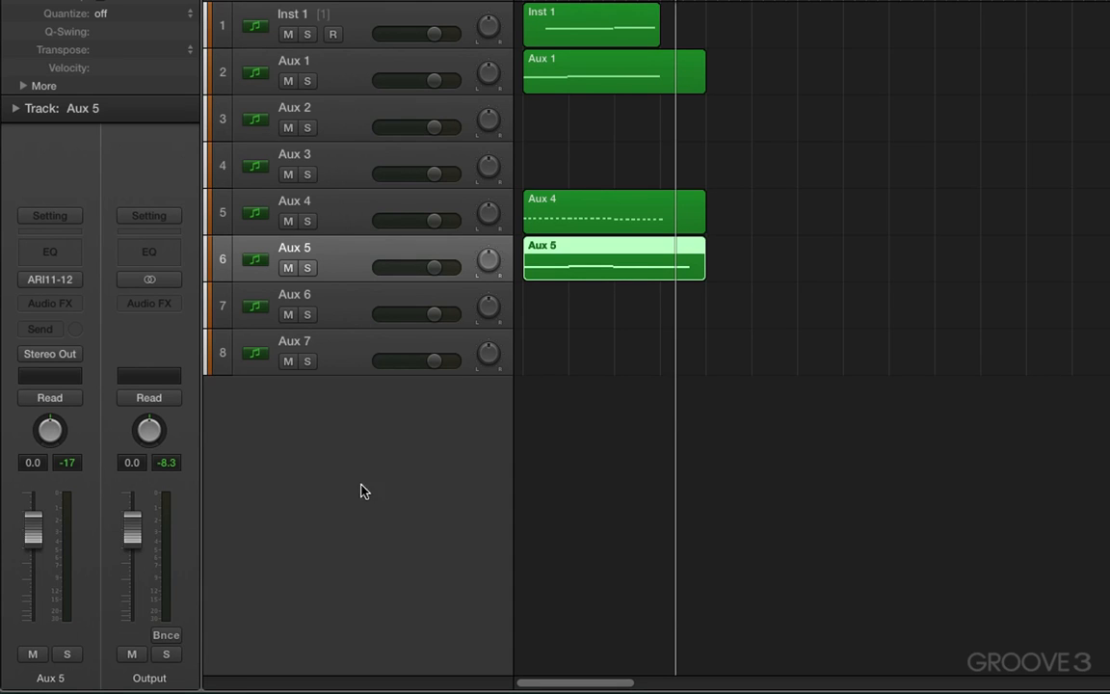
{"action": "mouse_move", "coordinate": [316, 21]}
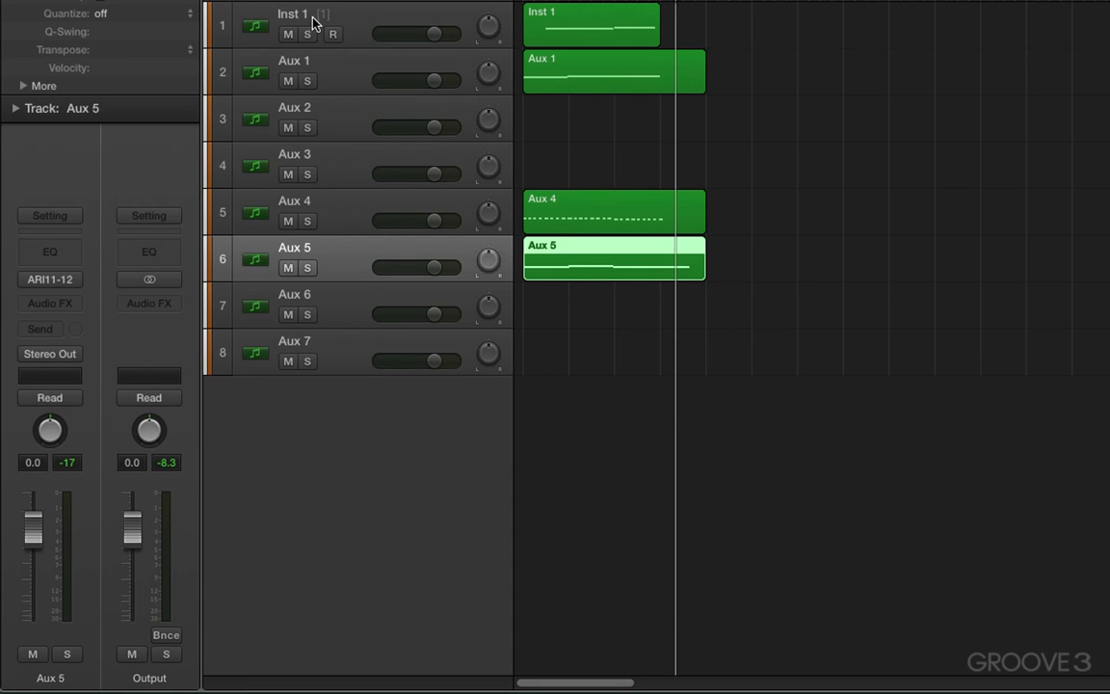
{"action": "left_click", "coordinate": [291, 25]}
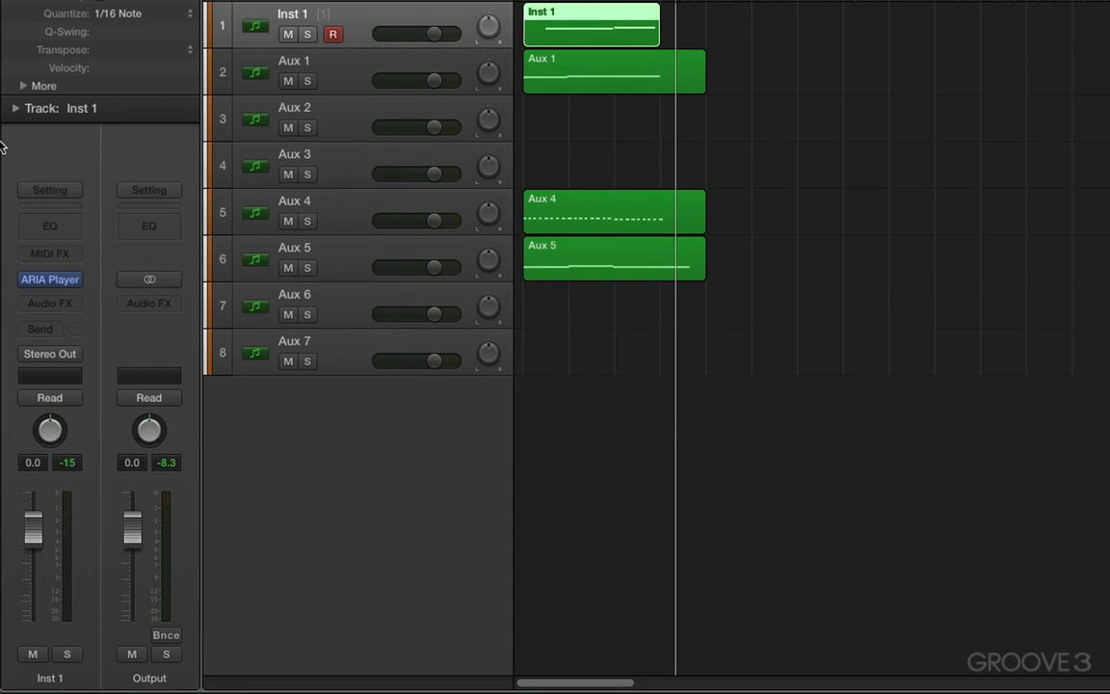
{"action": "left_click", "coordinate": [16, 108]}
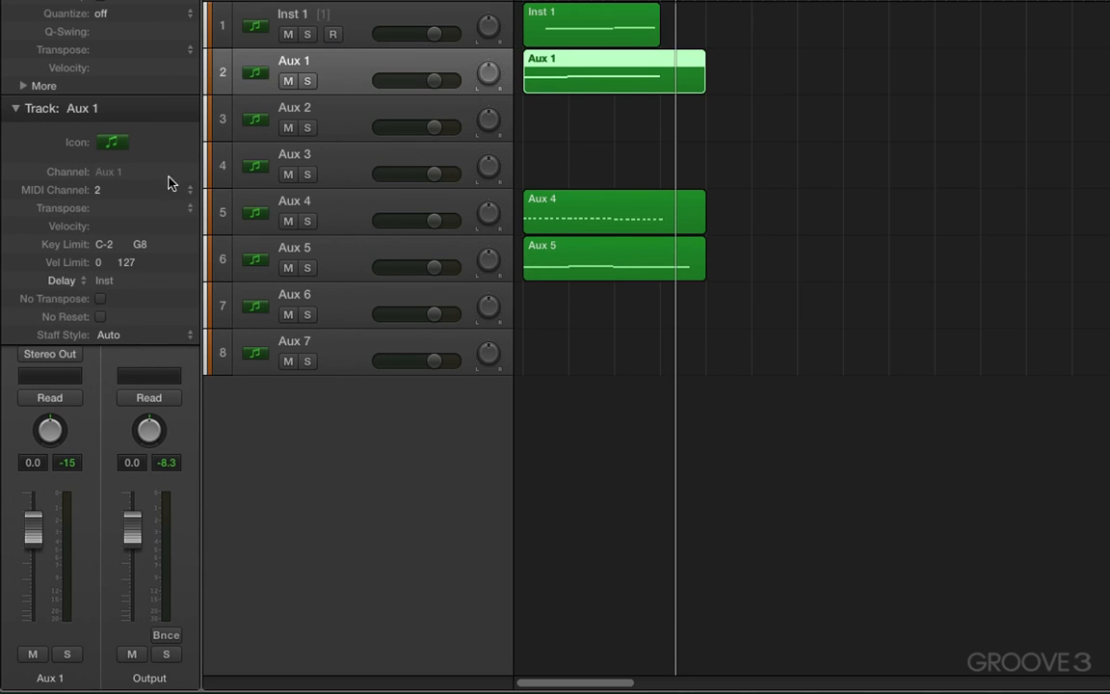
{"action": "left_click", "coordinate": [294, 118]}
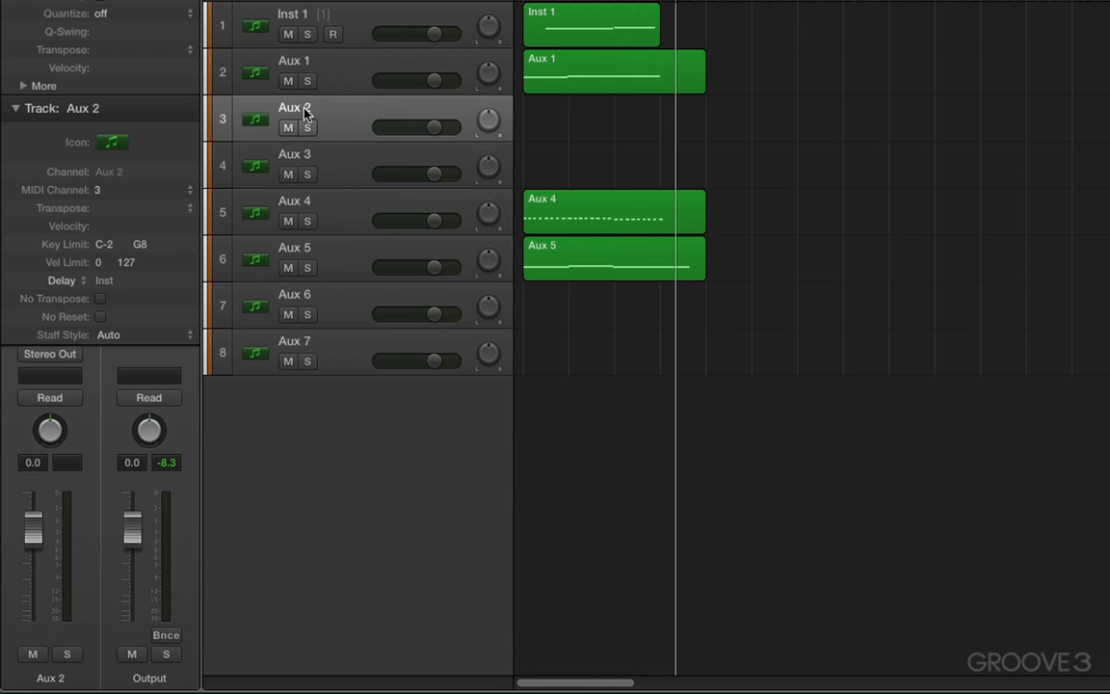
{"action": "mouse_move", "coordinate": [319, 103]}
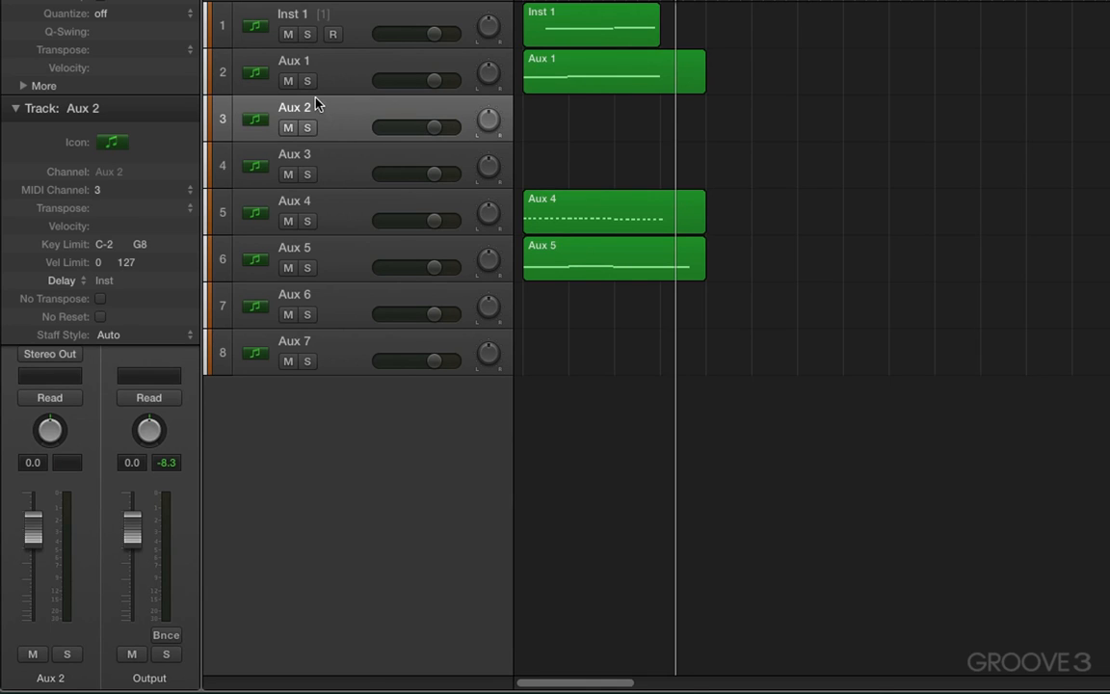
{"action": "mouse_move", "coordinate": [326, 90]}
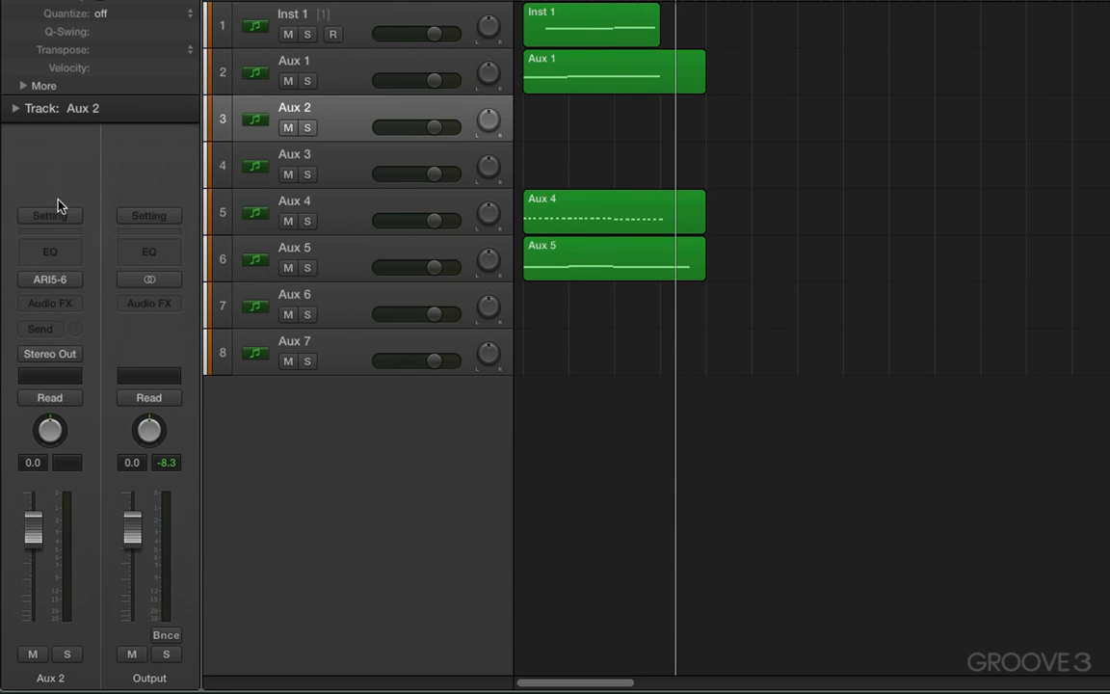
{"action": "left_click", "coordinate": [333, 33]}
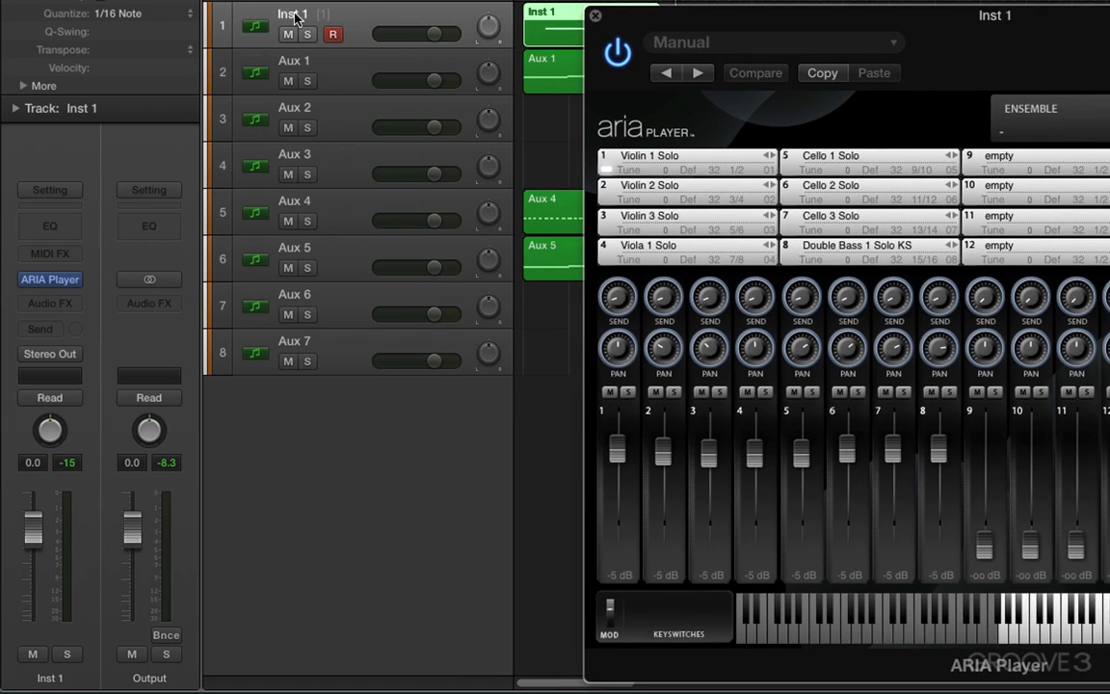
- Rename tracks Vln1, Vln2, Vln3, Viola1, Cello1–Cello3 and Bass, and close ARIA Player
{"action": "type", "text": "Vi"}
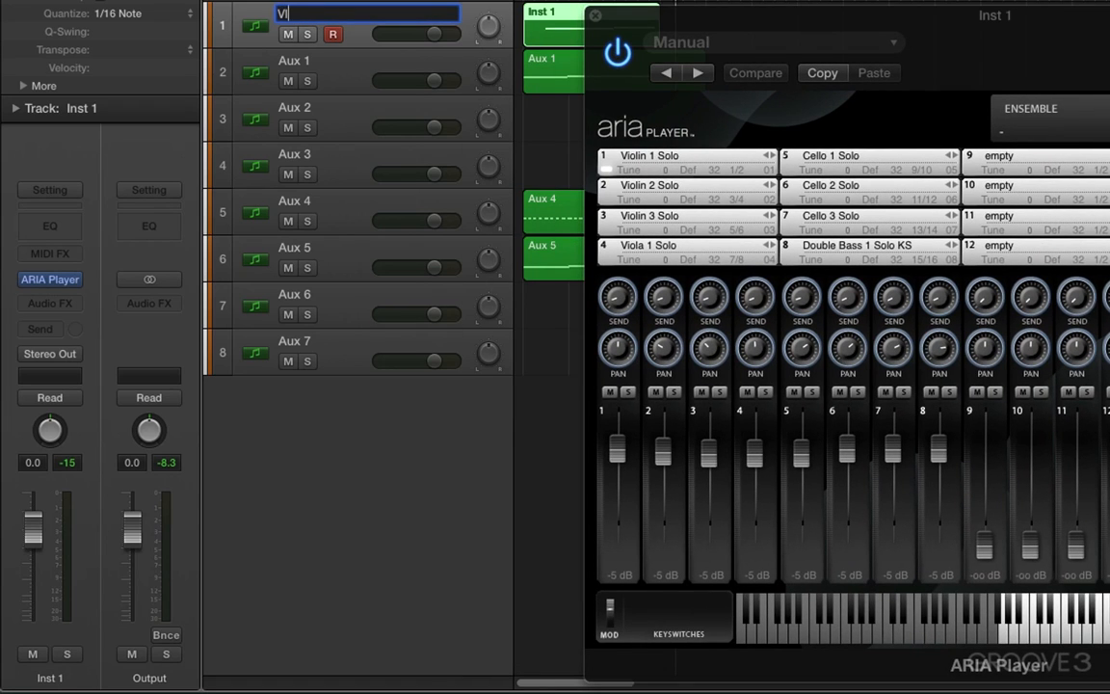
{"action": "type", "text": "ln1"}
{"action": "left_click", "coordinate": [368, 61]}
{"action": "type", "text": "Vln2"}
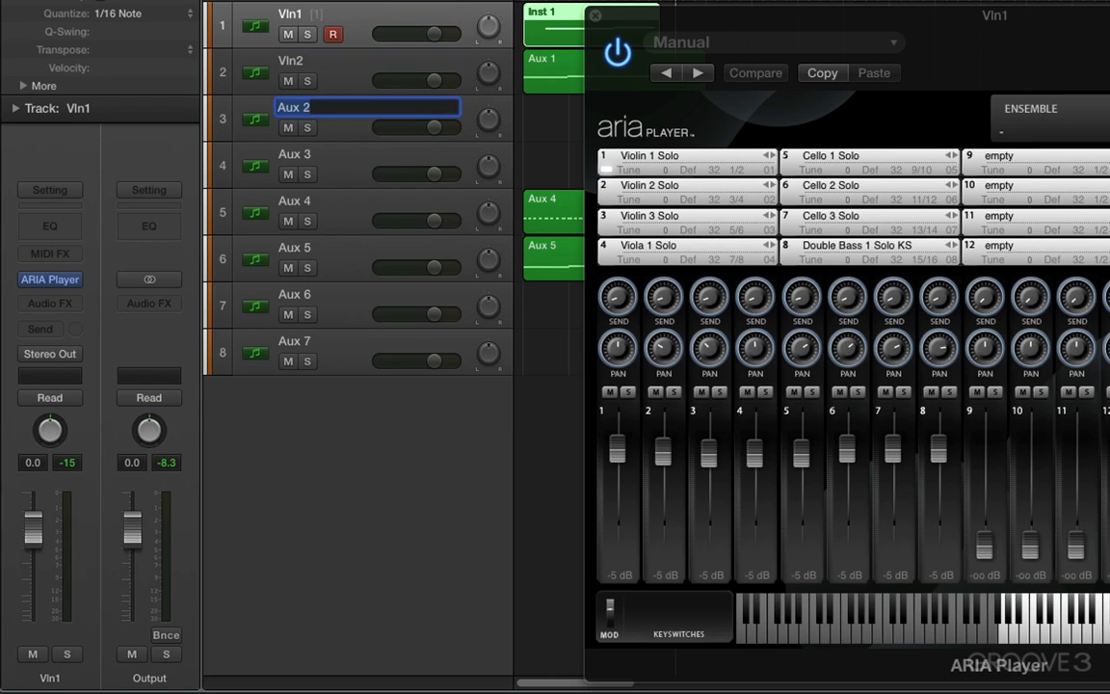
{"action": "type", "text": "Vln3"}
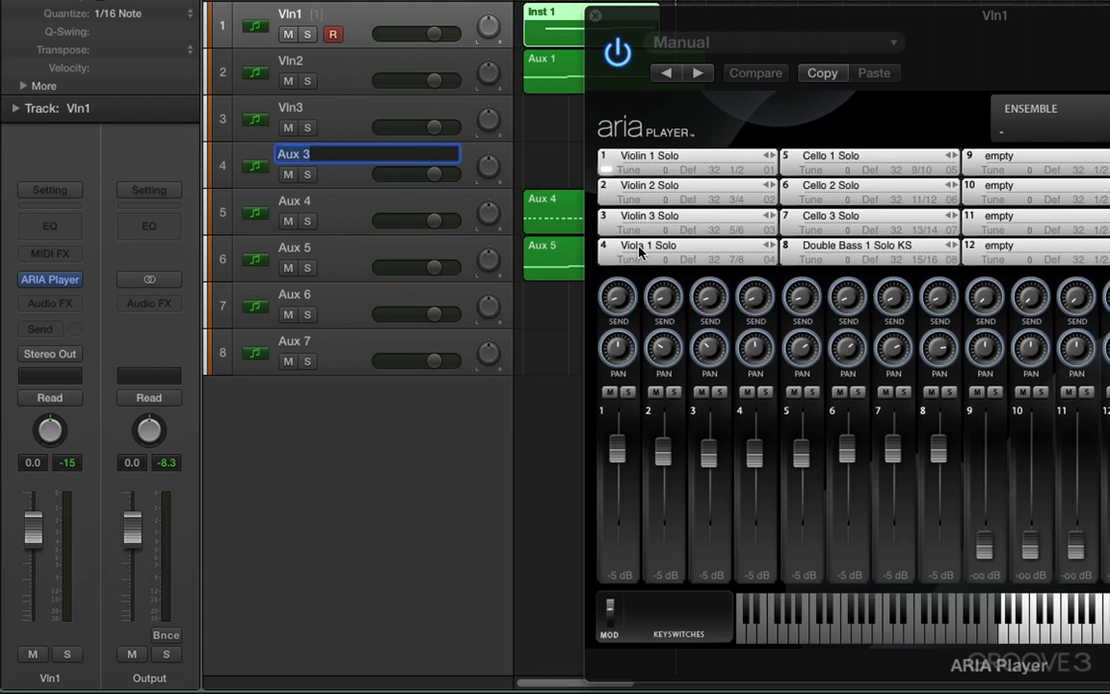
{"action": "type", "text": "Viola1"}
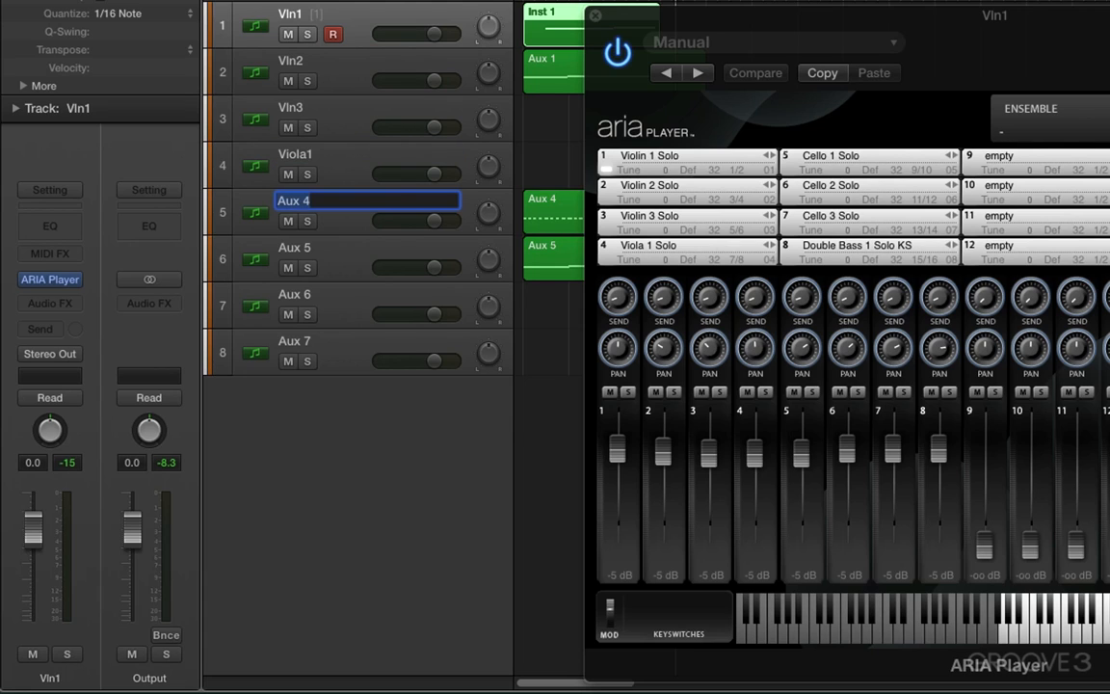
{"action": "type", "text": "Cello1"}
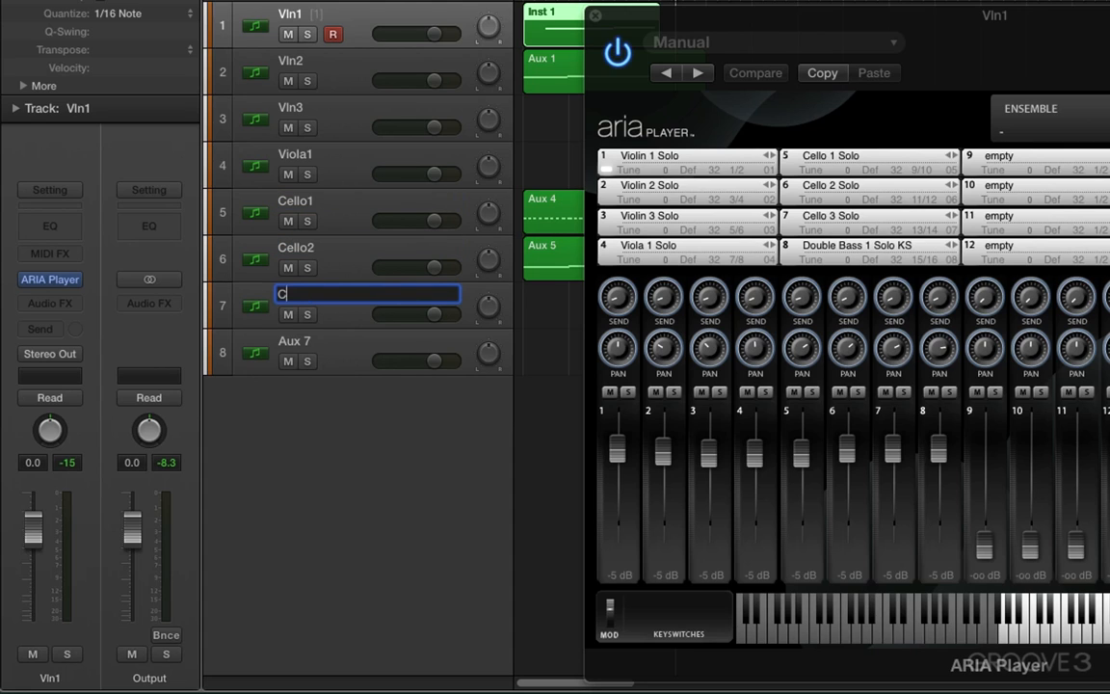
{"action": "type", "text": "Cello3"}
{"action": "left_click", "coordinate": [368, 341]}
{"action": "type", "text": "Bass"}
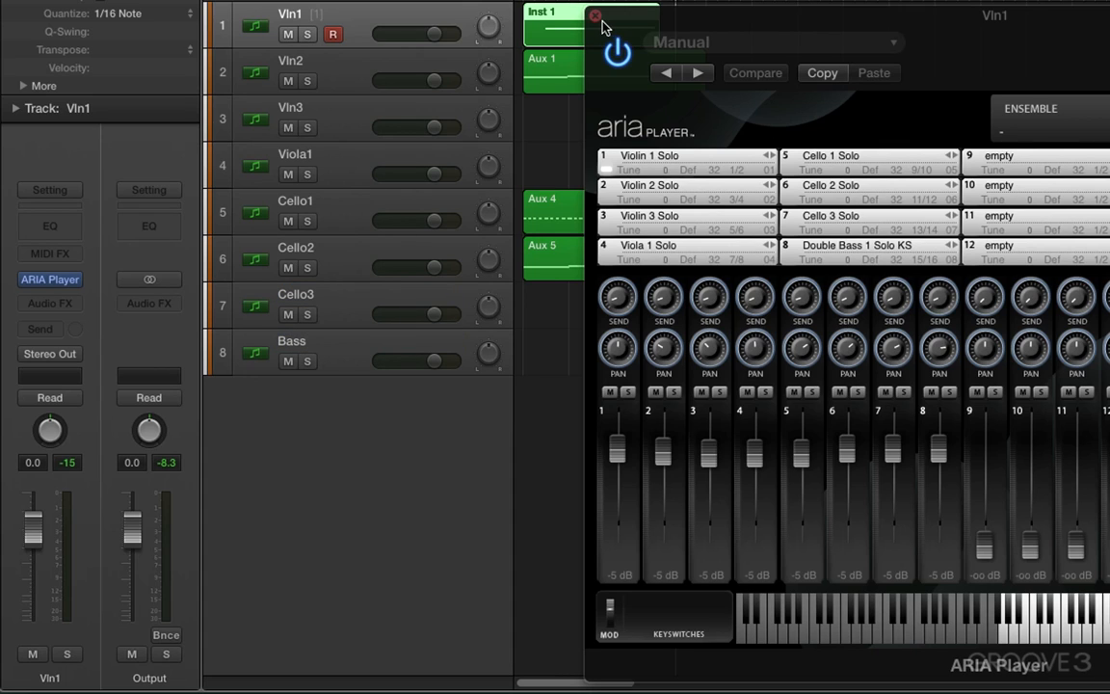
{"action": "left_click", "coordinate": [594, 17]}
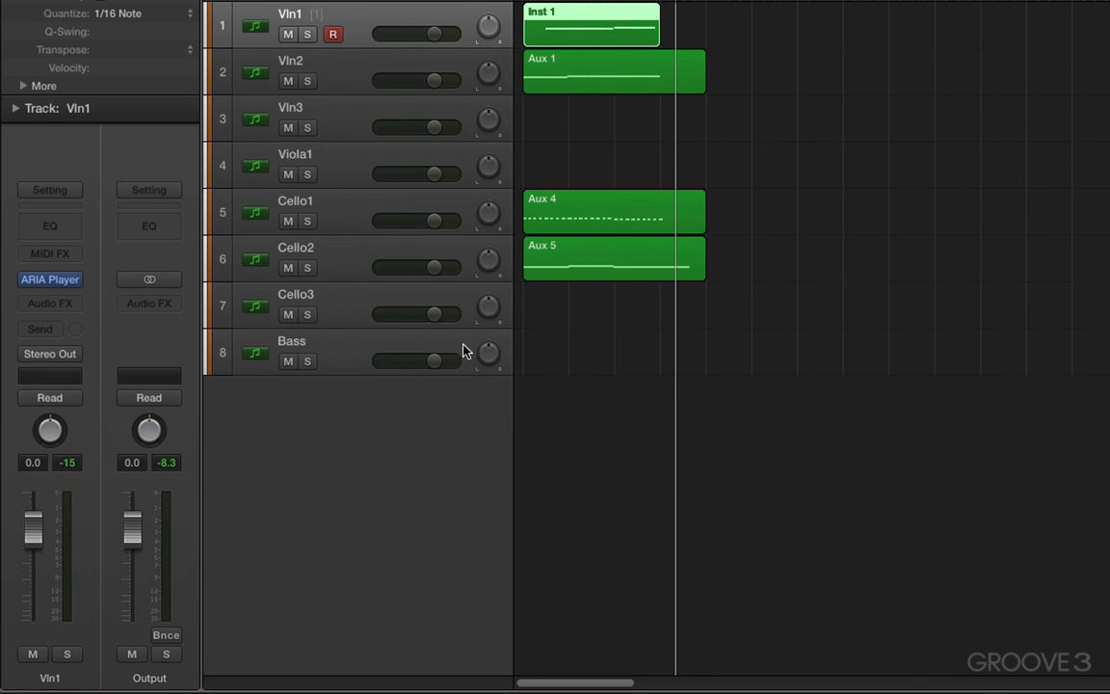
{"action": "mouse_move", "coordinate": [441, 425]}
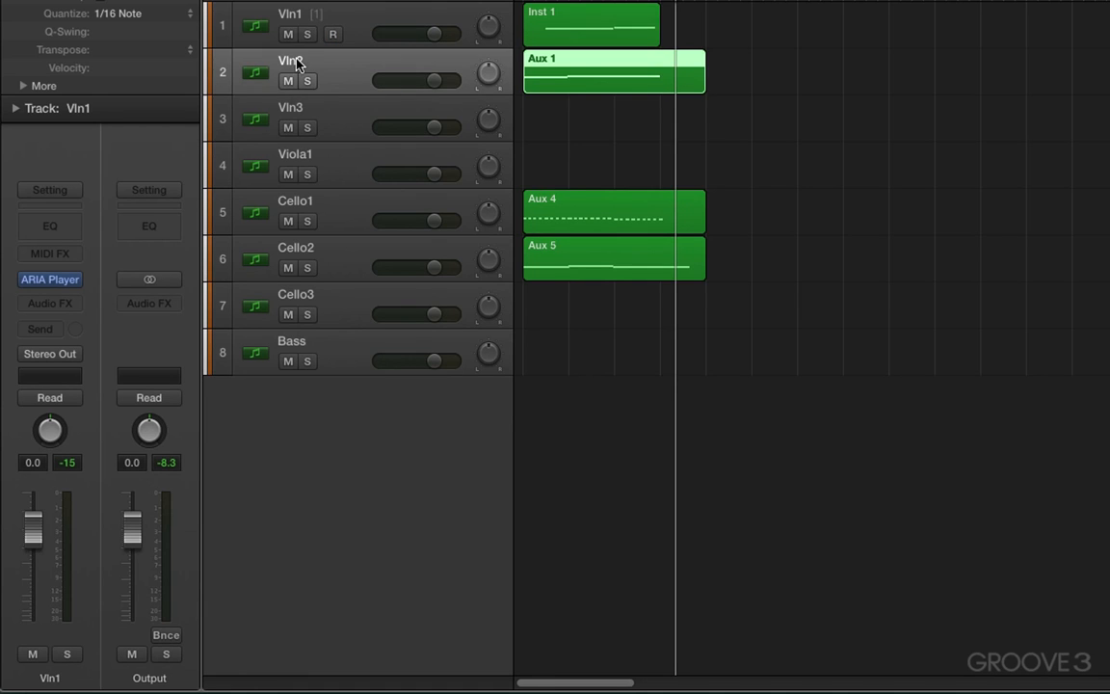
- Inspect MIDI channel and staff style for Vln2, Bass and Cello1 (channel 5)
{"action": "left_click", "coordinate": [290, 72]}
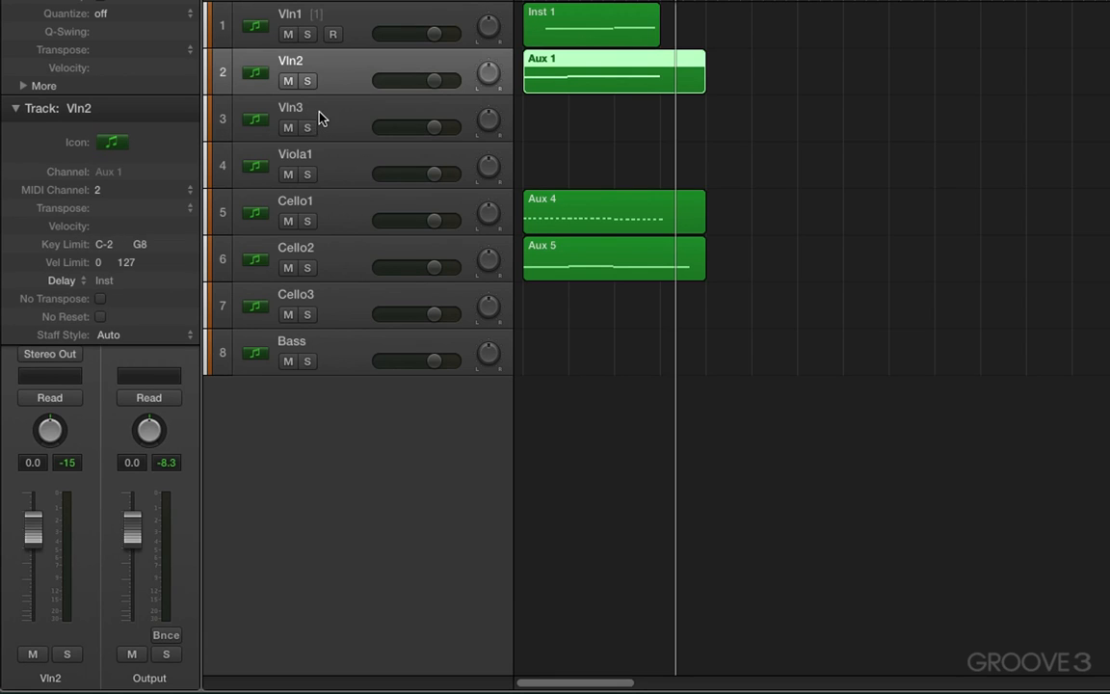
{"action": "left_click", "coordinate": [290, 117]}
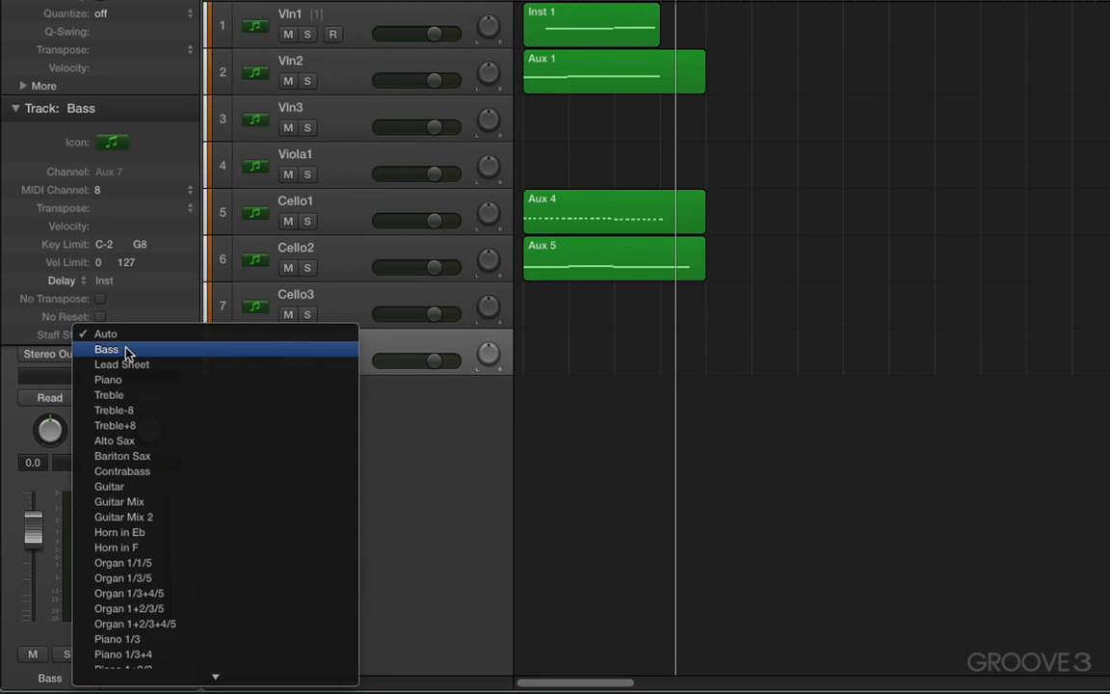
{"action": "left_click", "coordinate": [105, 333]}
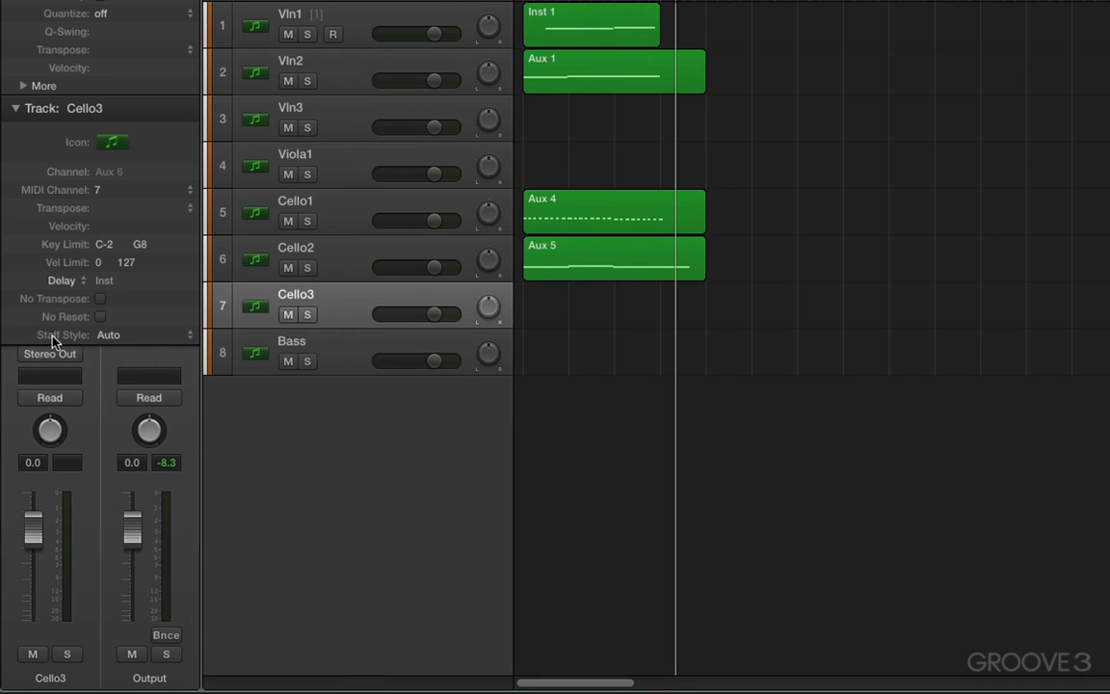
{"action": "mouse_move", "coordinate": [108, 334]}
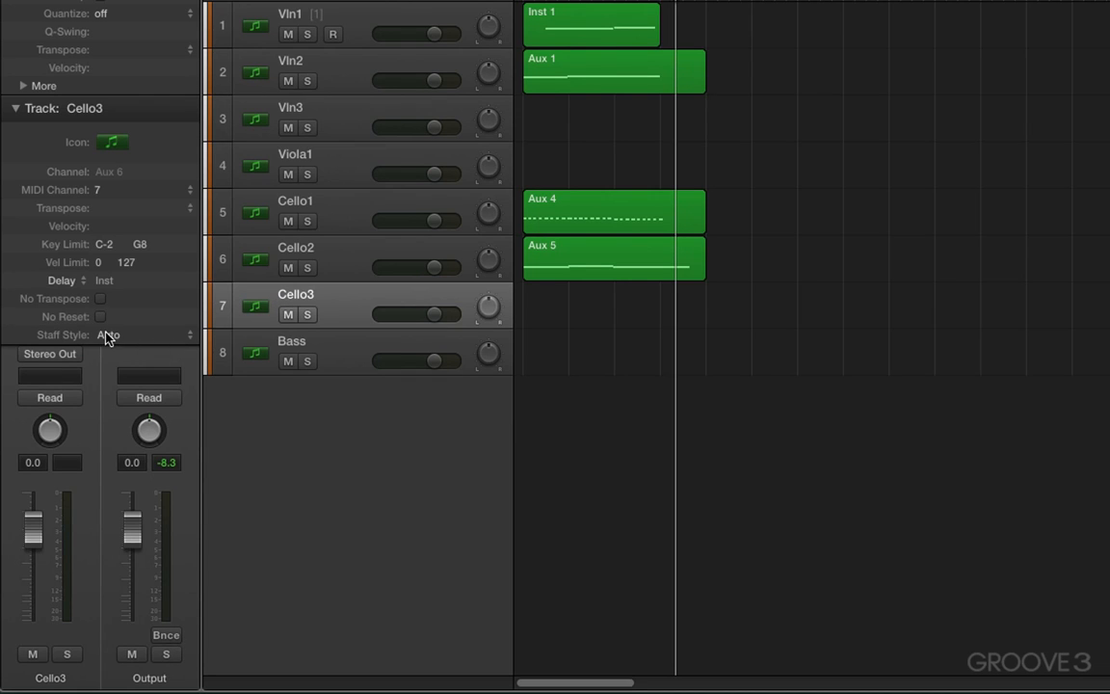
{"action": "left_click", "coordinate": [295, 211]}
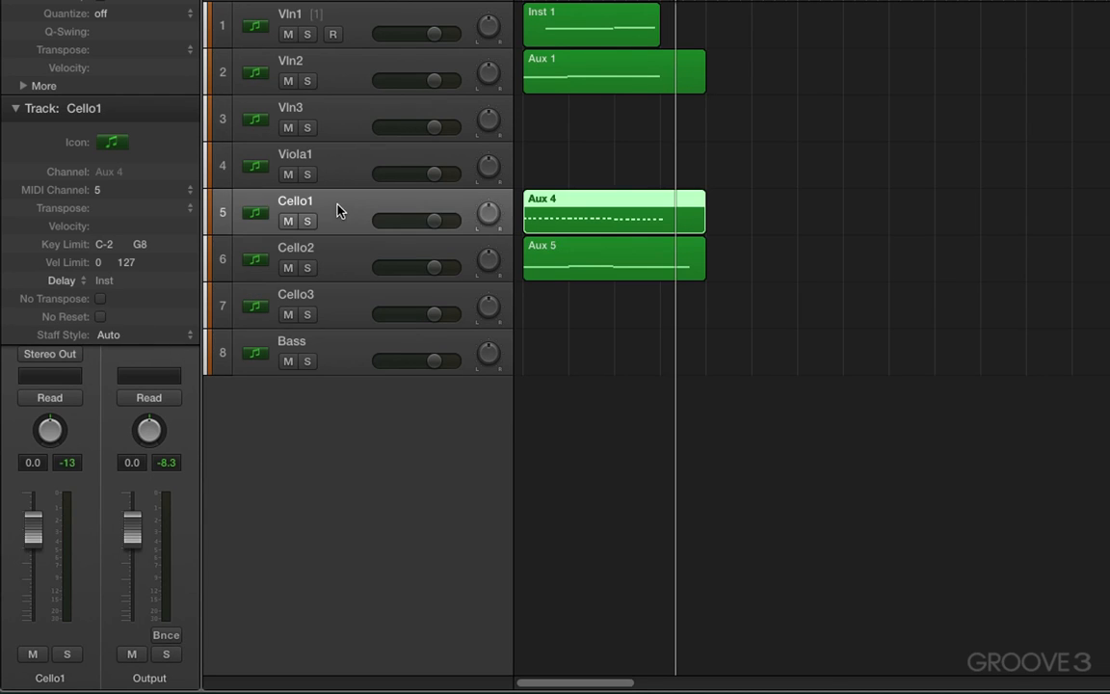
{"action": "mouse_move", "coordinate": [327, 203]}
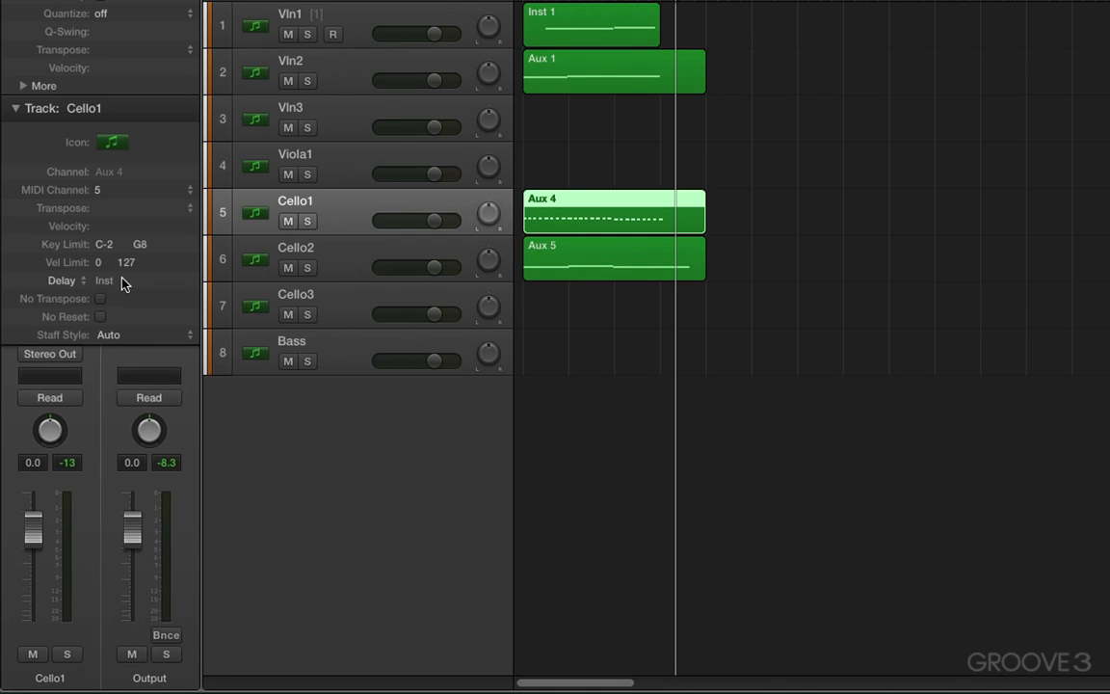
{"action": "mouse_move", "coordinate": [70, 285]}
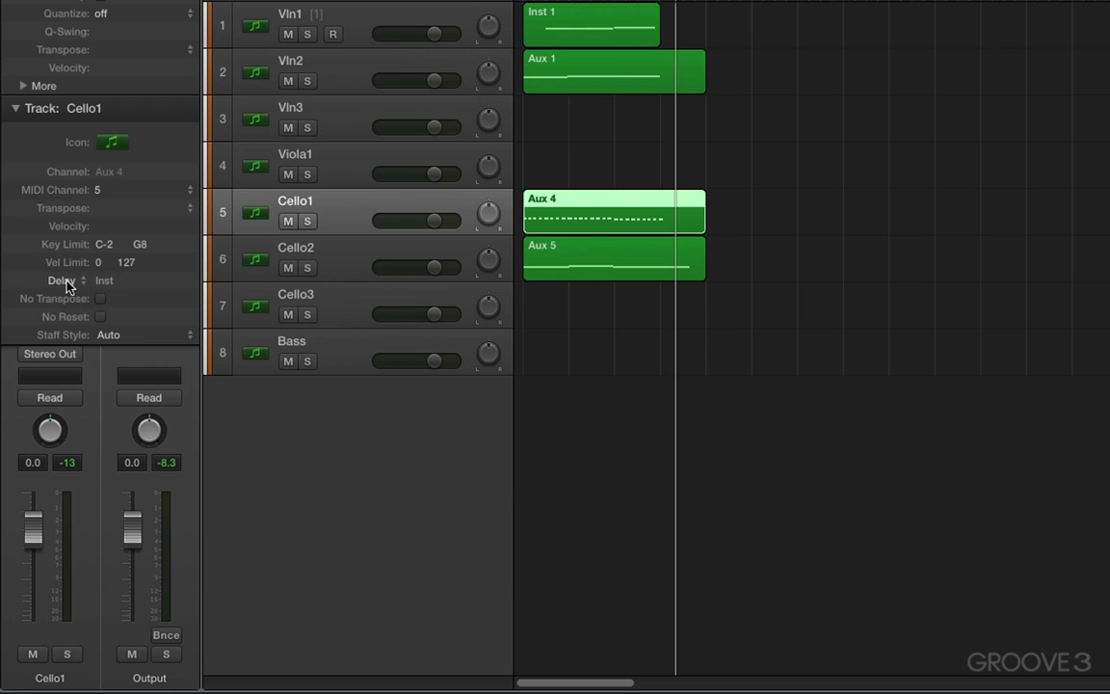
{"action": "mouse_move", "coordinate": [104, 289]}
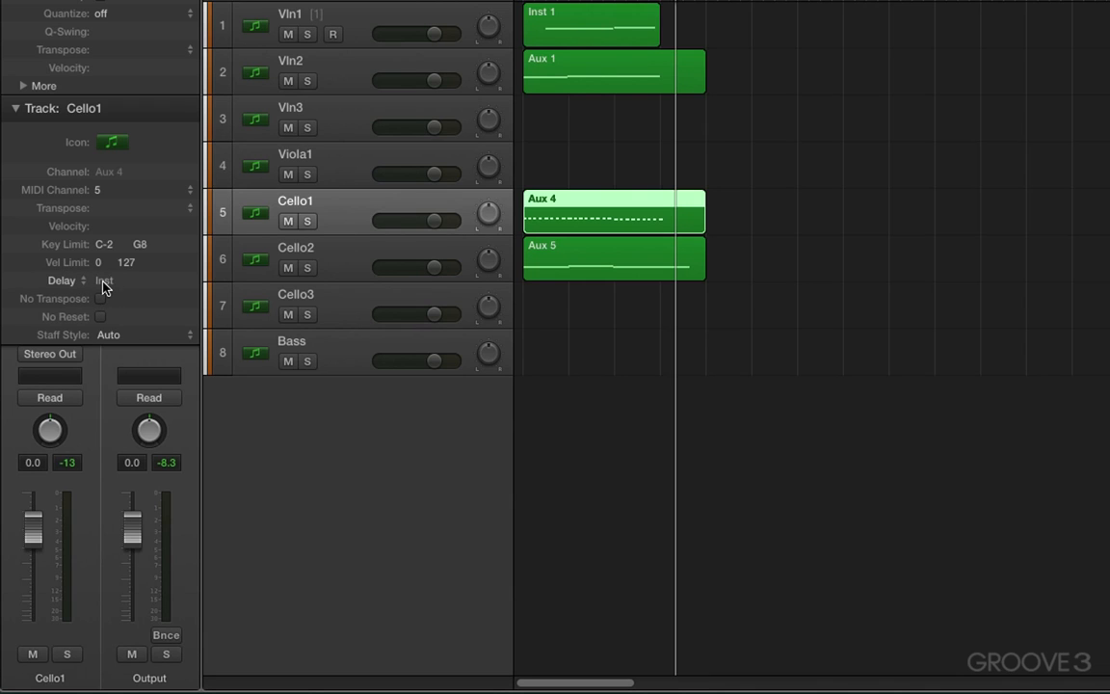
{"action": "left_click", "coordinate": [103, 280]}
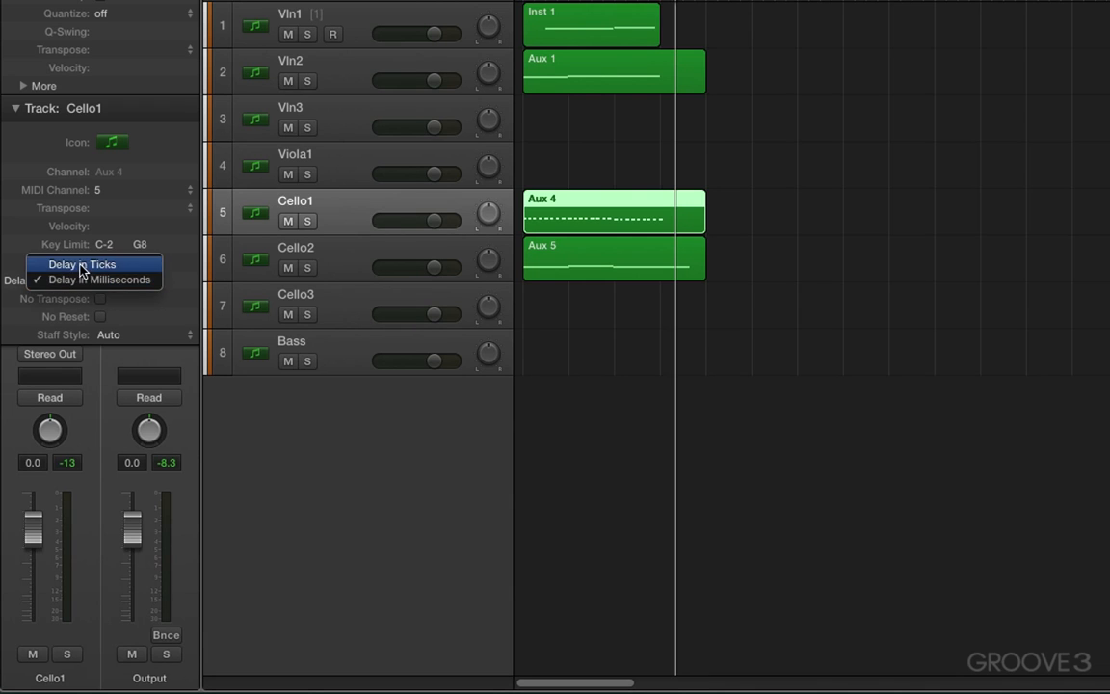
{"action": "left_click", "coordinate": [81, 264]}
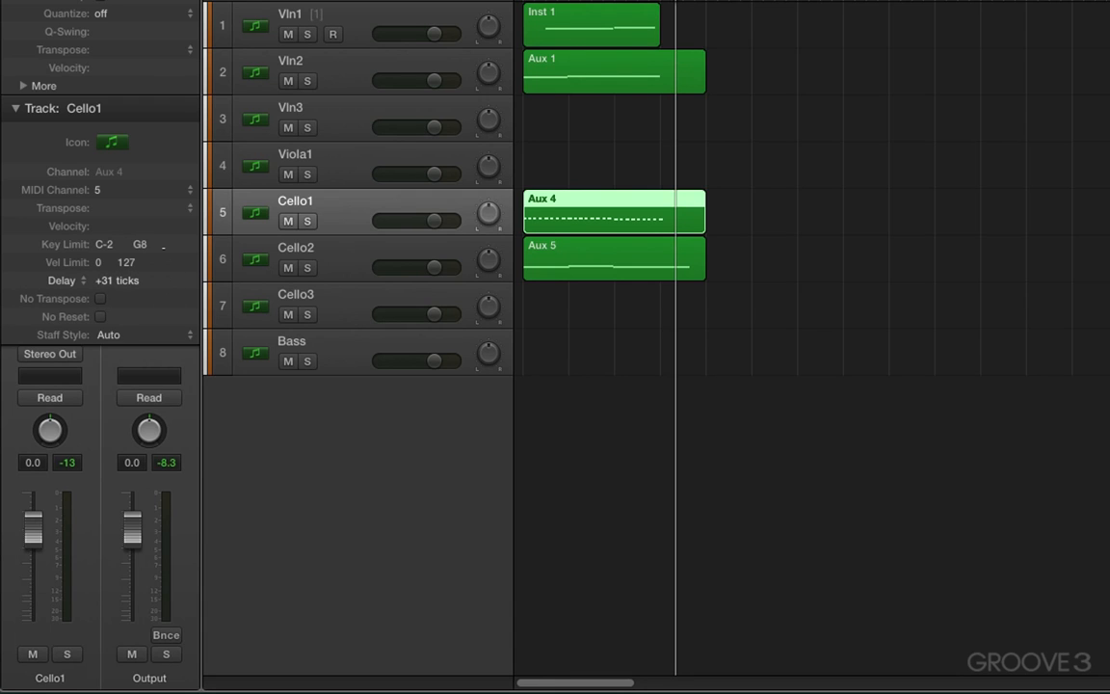
{"action": "left_click", "coordinate": [306, 175]}
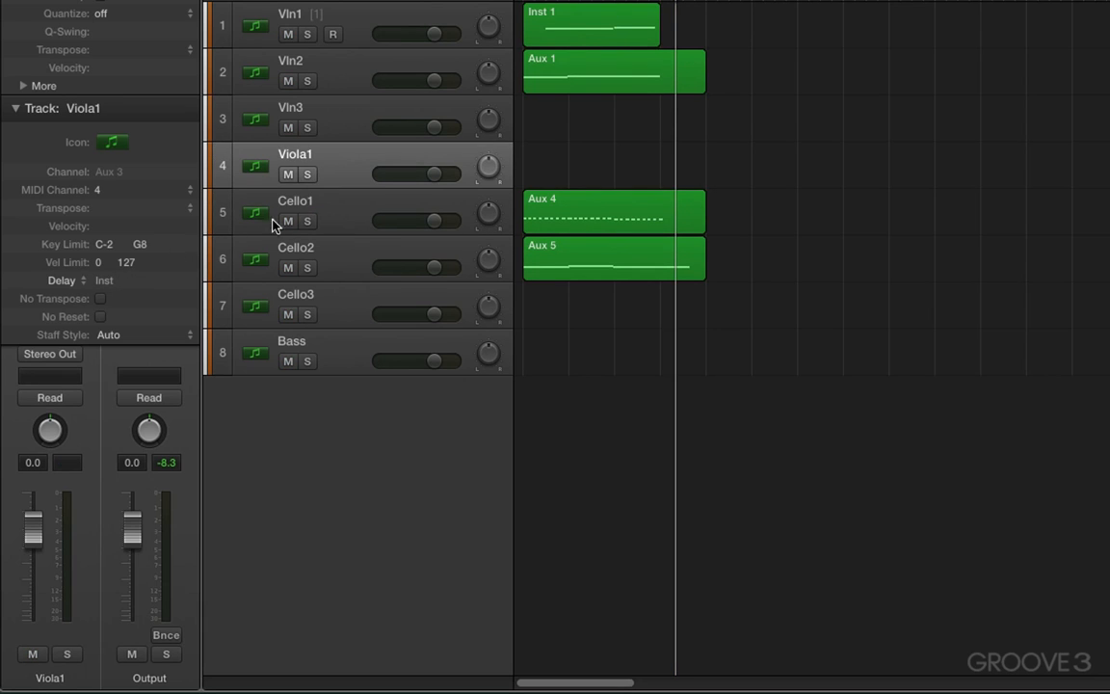
{"action": "left_click", "coordinate": [294, 212]}
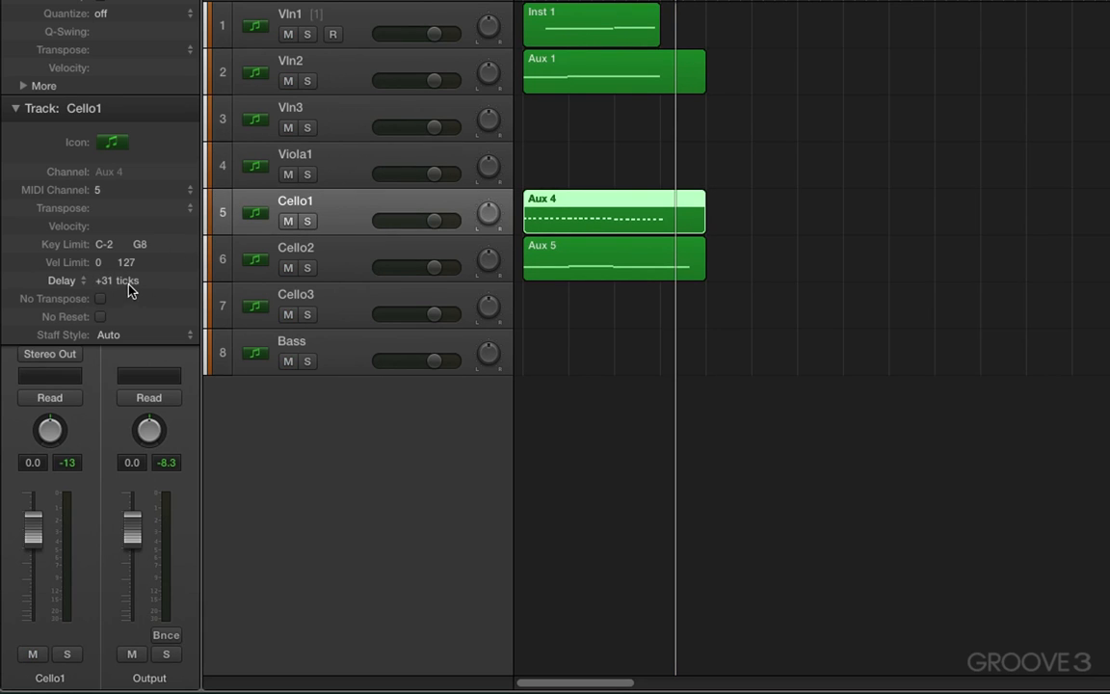
{"action": "left_click", "coordinate": [115, 280]}
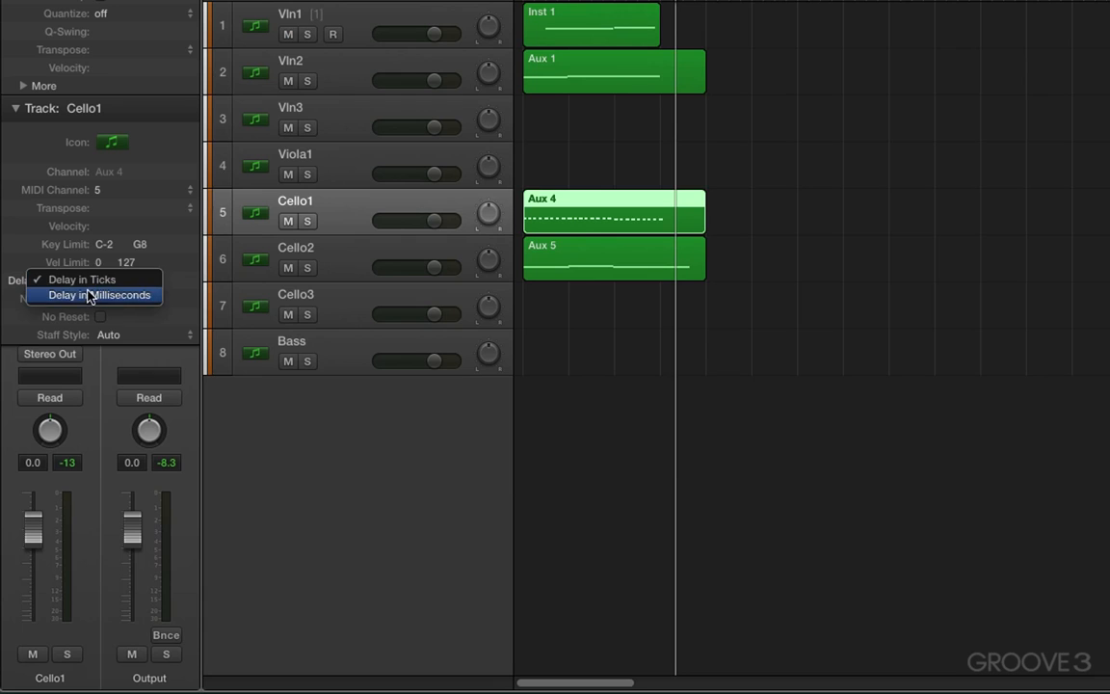
{"action": "left_click", "coordinate": [82, 279]}
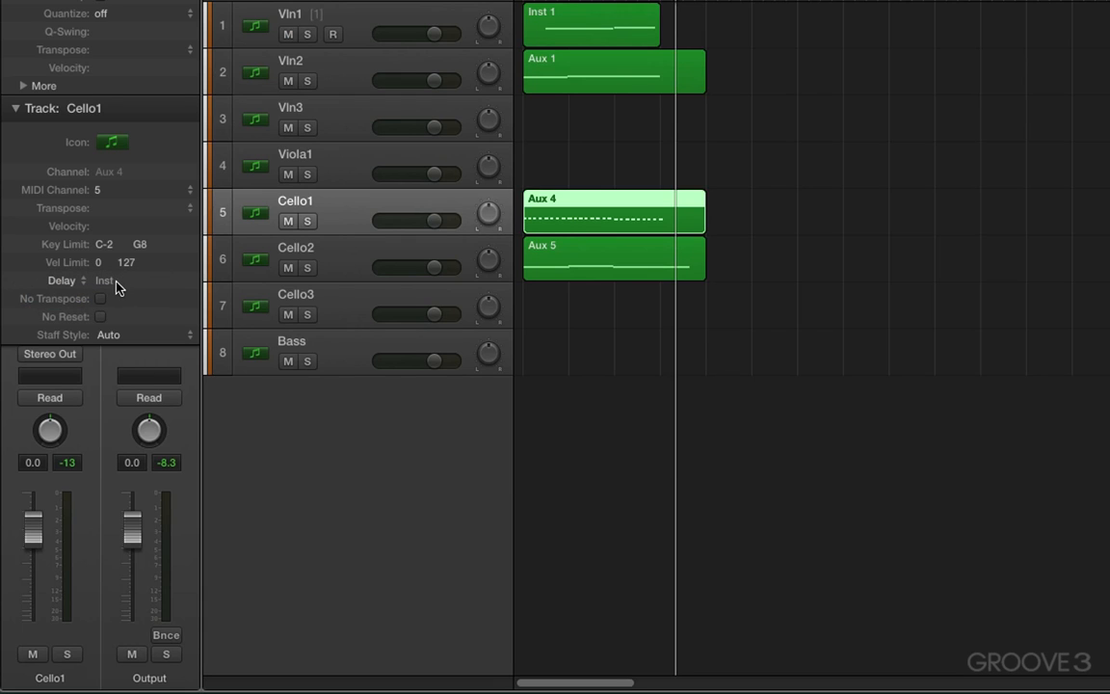
{"action": "mouse_move", "coordinate": [108, 294]}
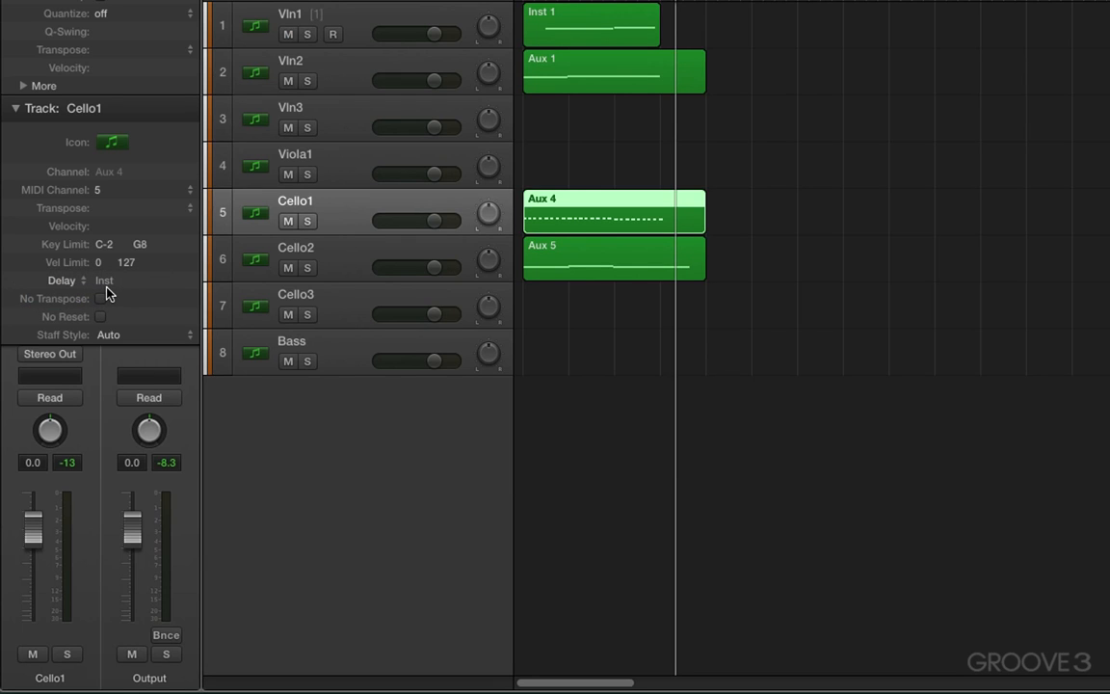
{"action": "mouse_move", "coordinate": [211, 359]}
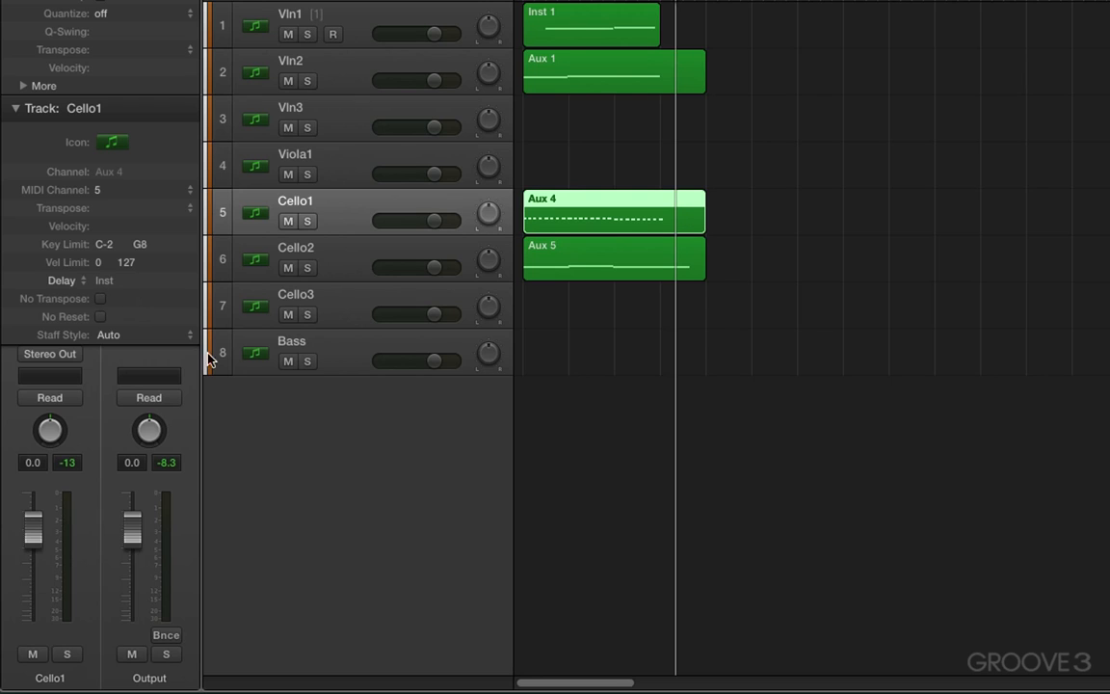
{"action": "mouse_move", "coordinate": [346, 438]}
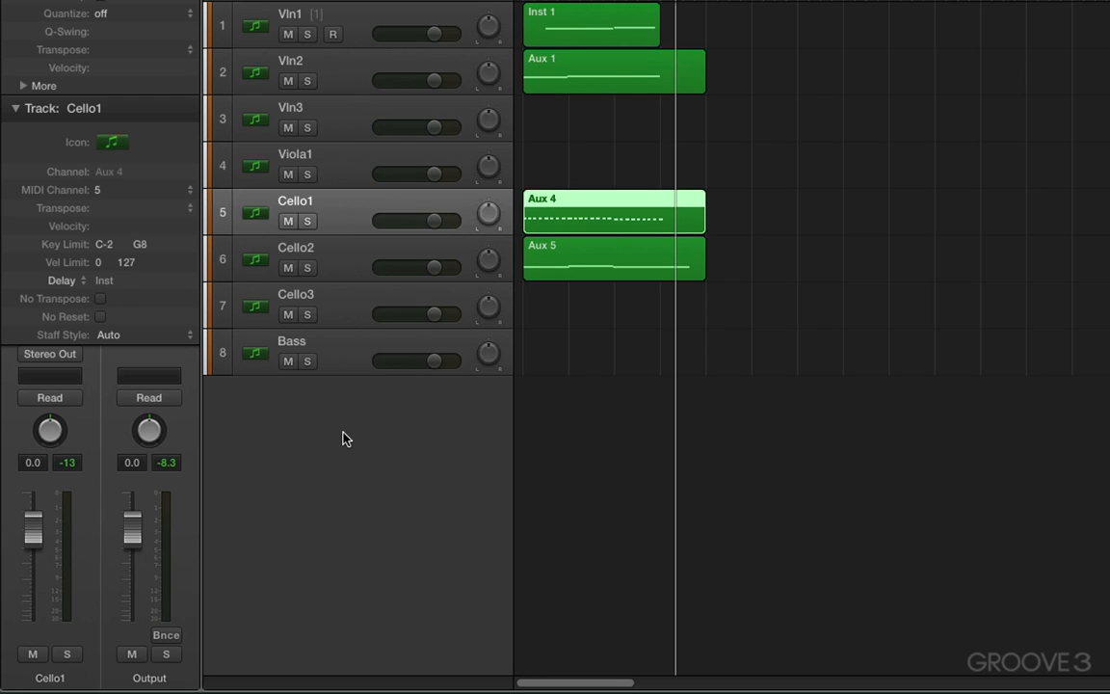
{"action": "mouse_move", "coordinate": [321, 499]}
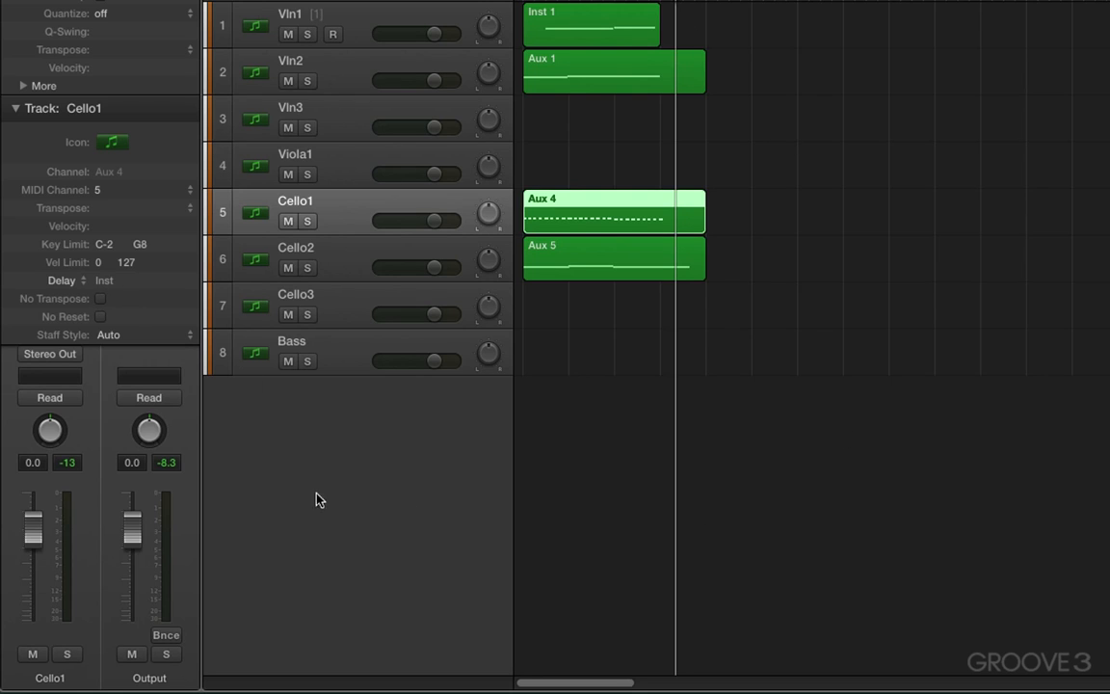
{"action": "mouse_move", "coordinate": [392, 524]}
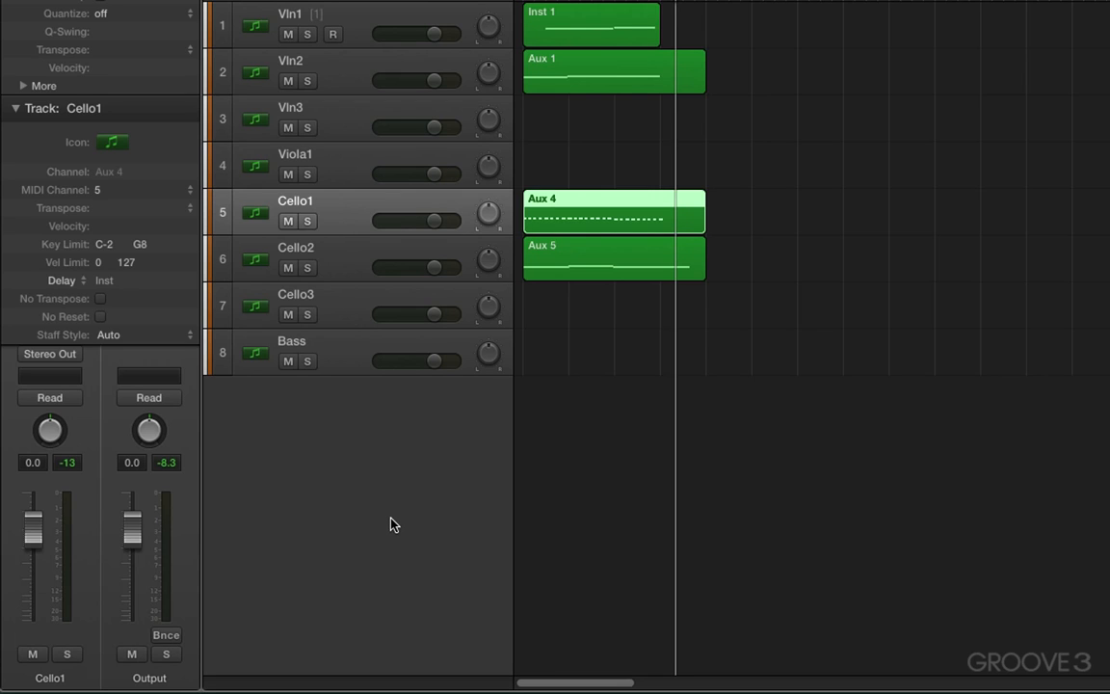
{"action": "mouse_move", "coordinate": [383, 512]}
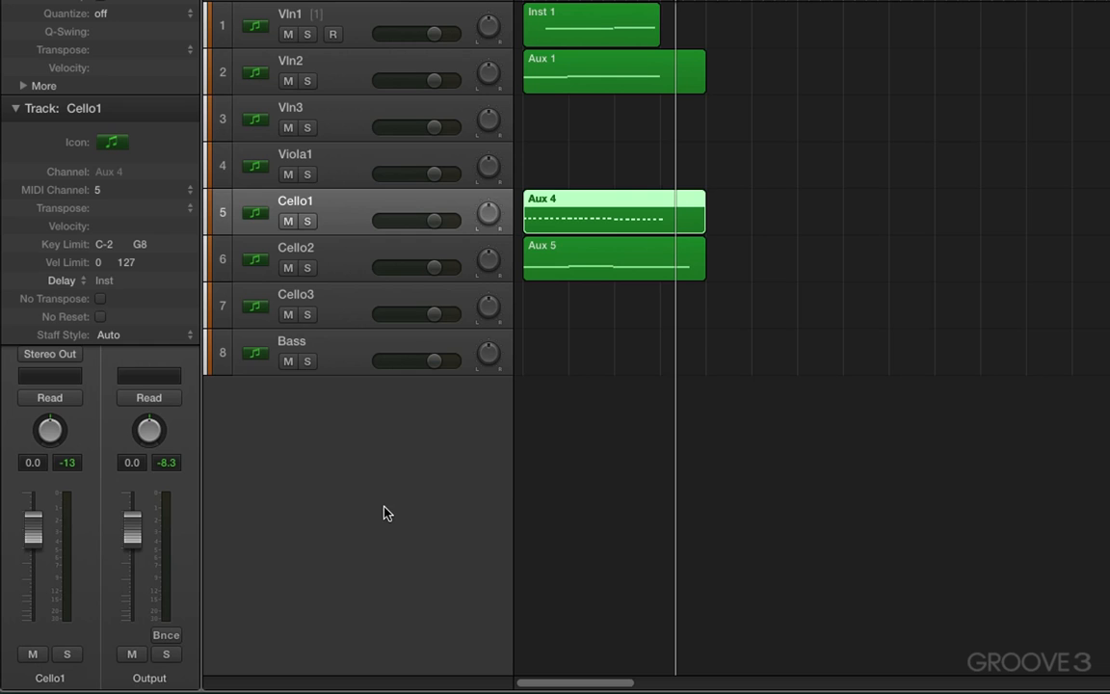